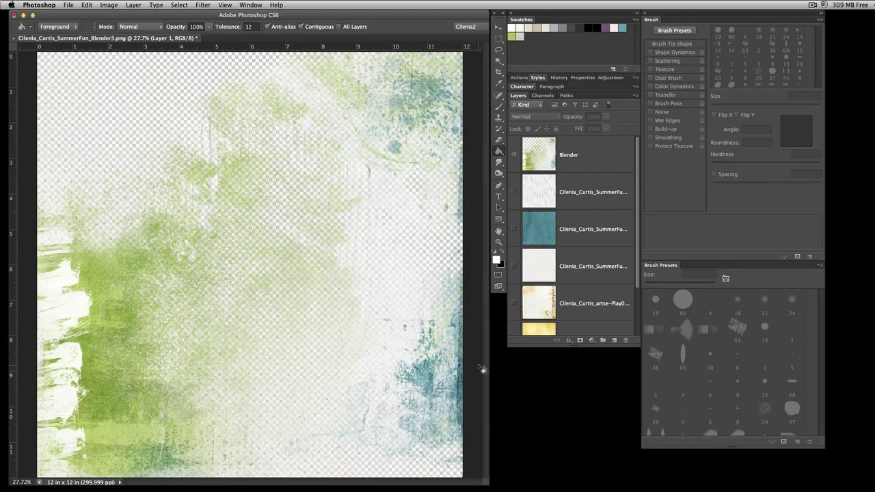
Select the Blender layer and turn on the white Layer 1 beneath it
{"action": "left_click", "coordinate": [588, 155]}
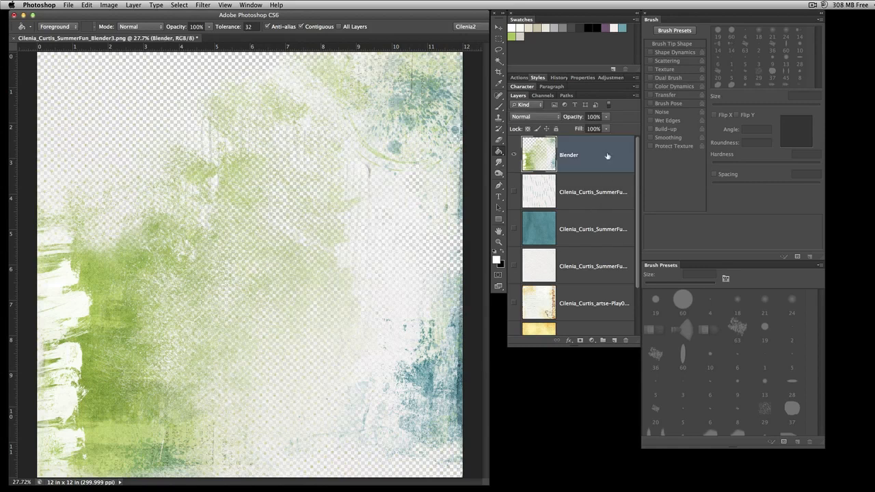
{"action": "scroll", "scroll_direction": "down", "scroll_amount": 3}
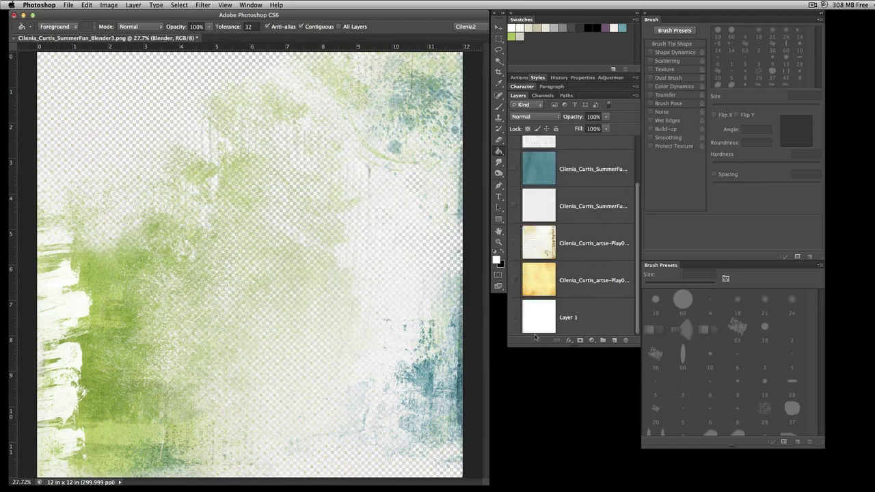
{"action": "left_click", "coordinate": [514, 317]}
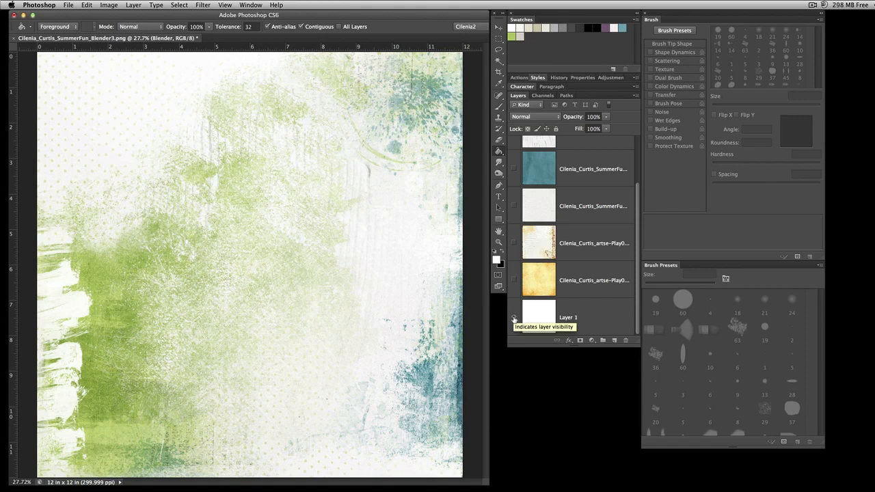
{"action": "mouse_move", "coordinate": [395, 276]}
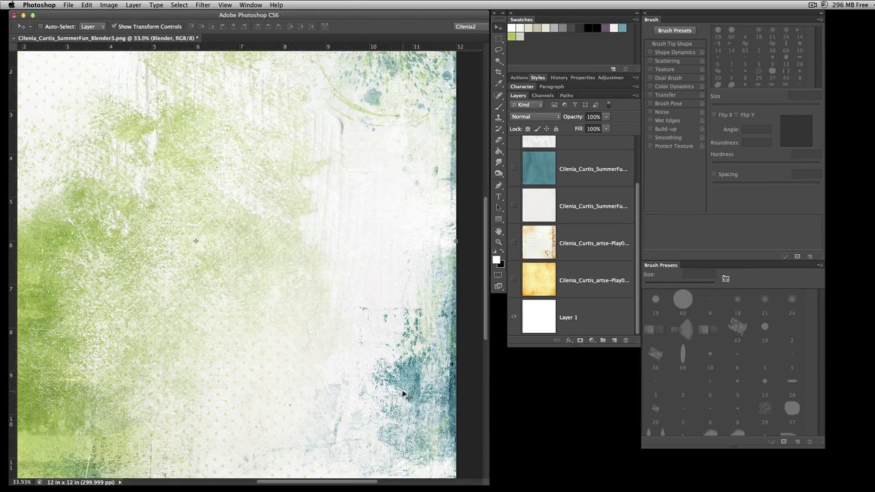
{"action": "mouse_move", "coordinate": [342, 247]}
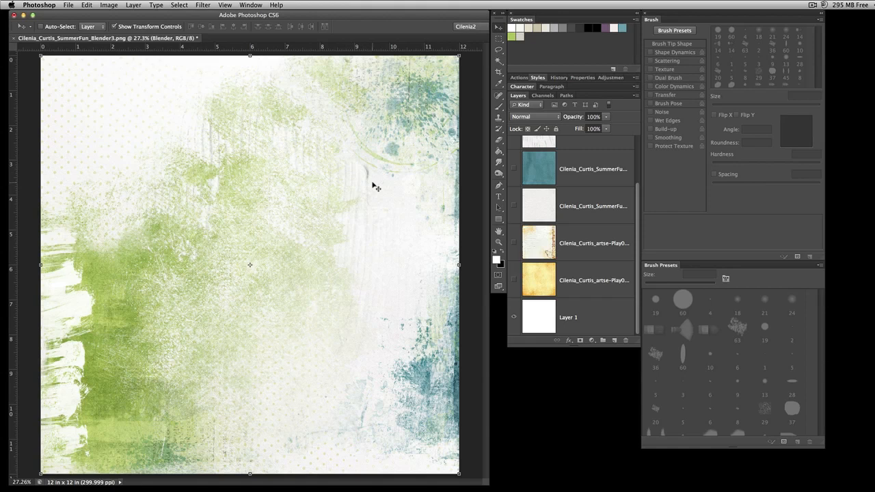
{"action": "mouse_move", "coordinate": [365, 190]}
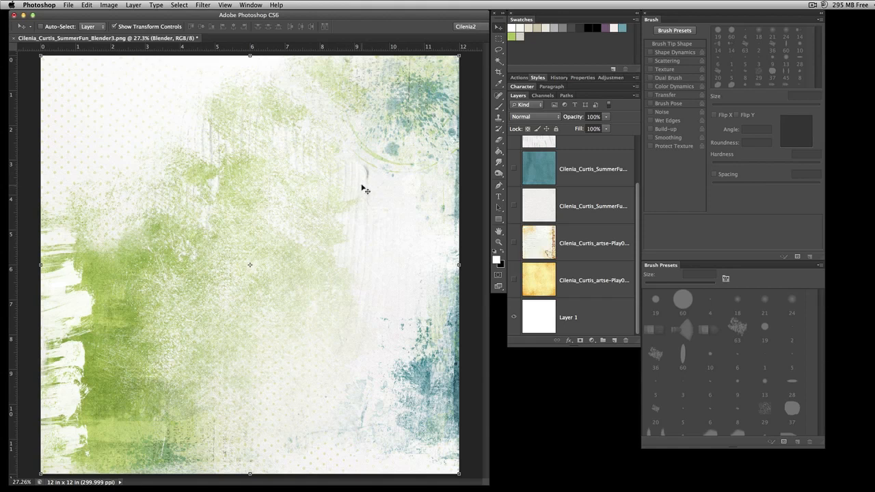
{"action": "mouse_move", "coordinate": [365, 197]}
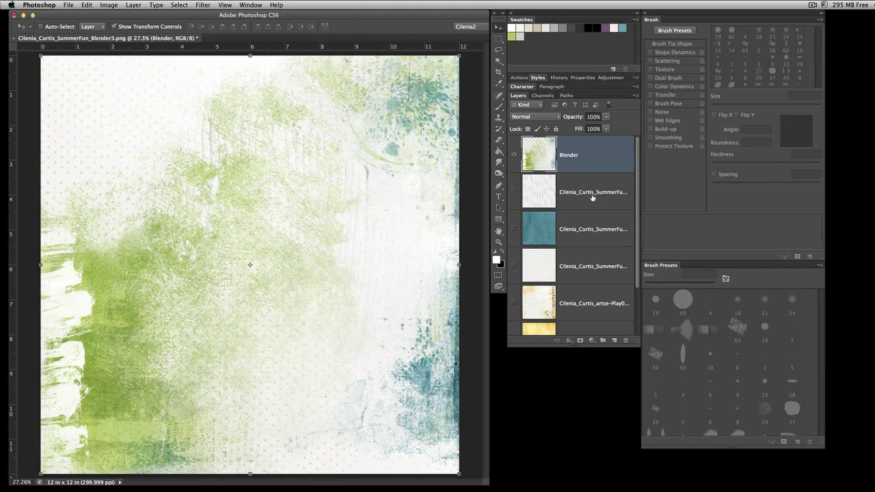
{"action": "mouse_move", "coordinate": [542, 196]}
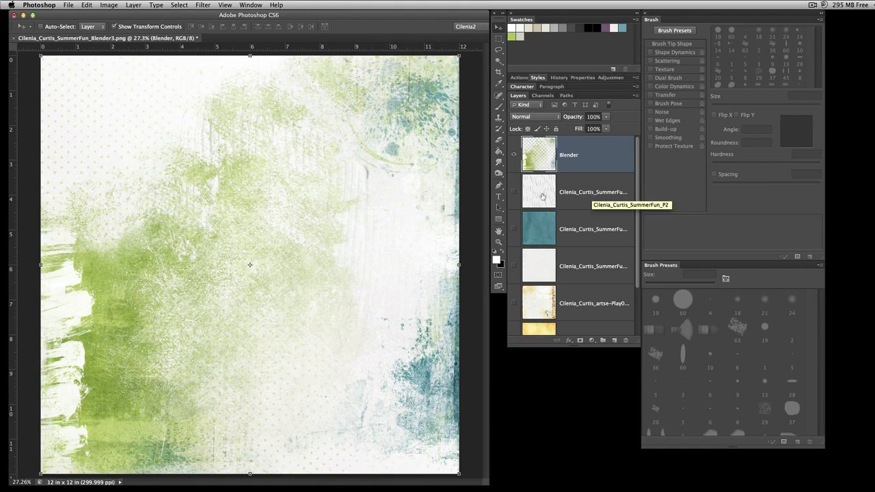
{"action": "mouse_move", "coordinate": [514, 194]}
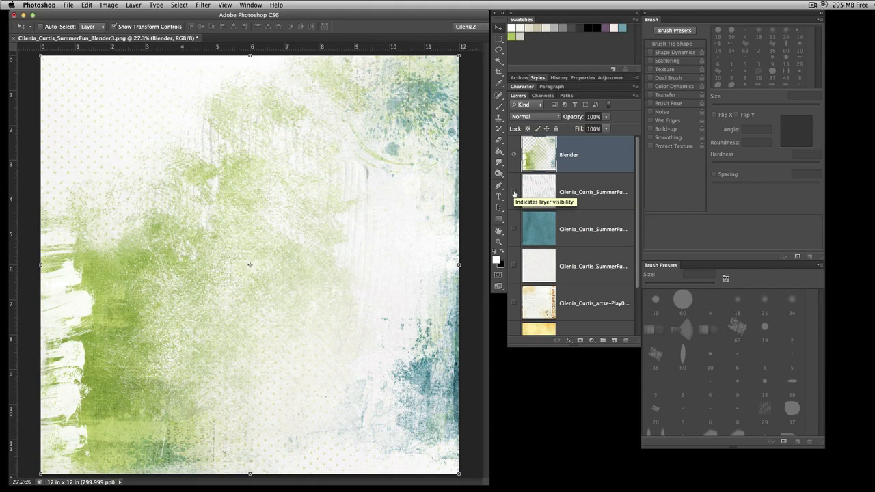
Select P2, show the teal paper, and bring the Blender layer back over it
{"action": "left_click", "coordinate": [515, 193]}
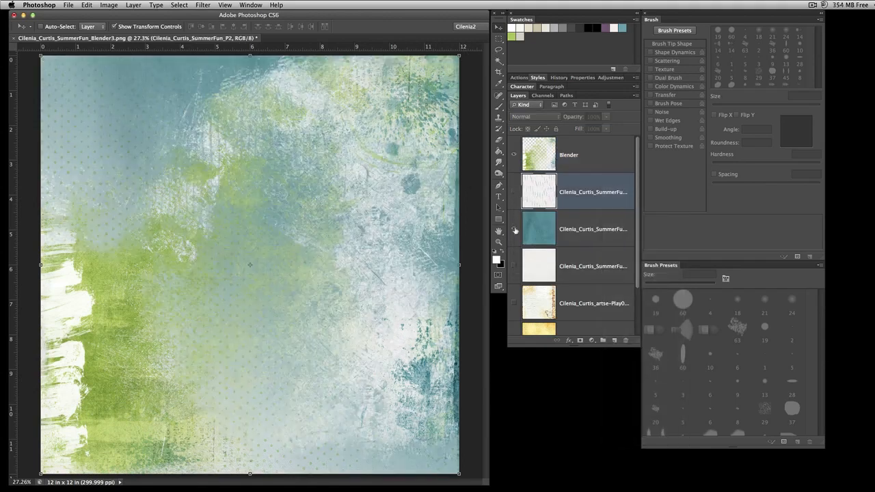
{"action": "left_click", "coordinate": [515, 230]}
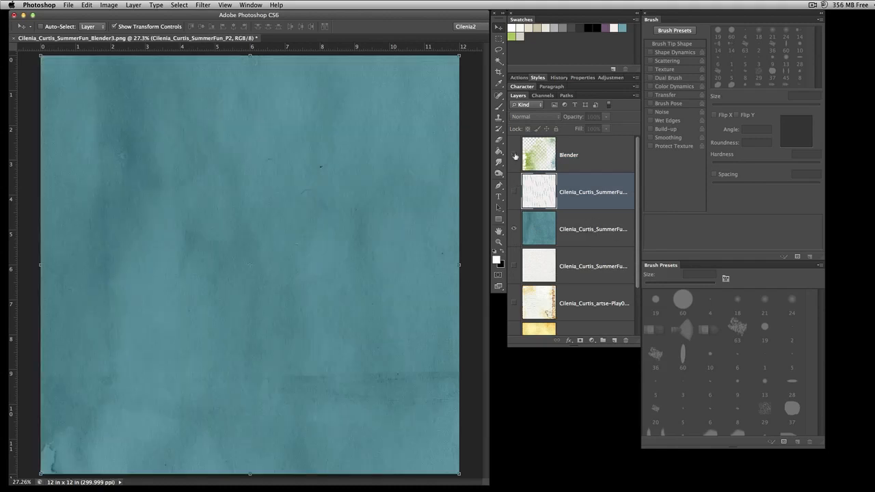
{"action": "left_click", "coordinate": [514, 156]}
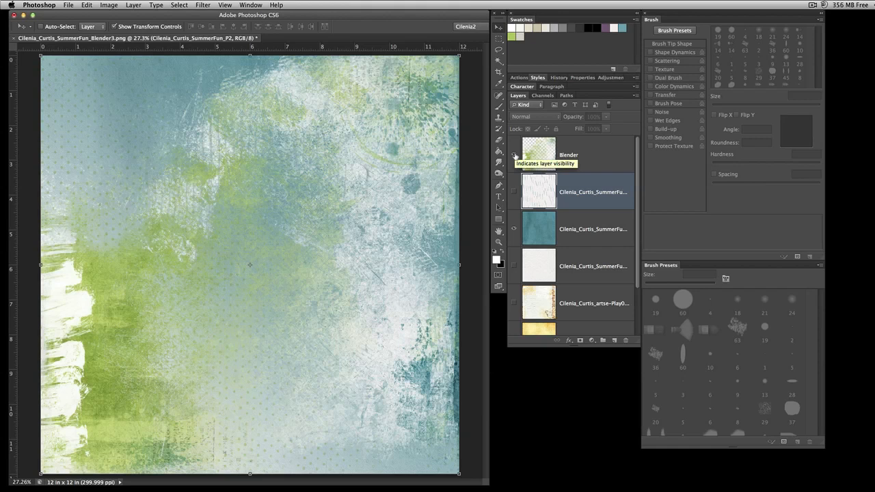
{"action": "mouse_move", "coordinate": [583, 197]}
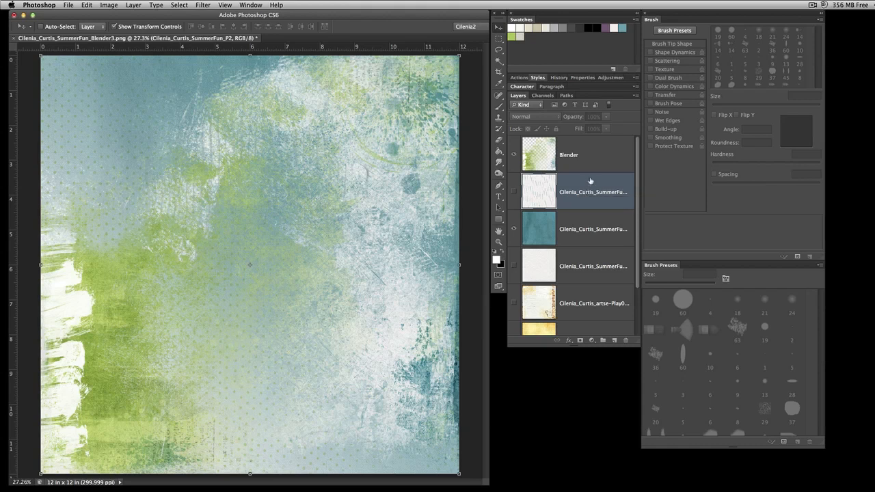
{"action": "mouse_move", "coordinate": [585, 221]}
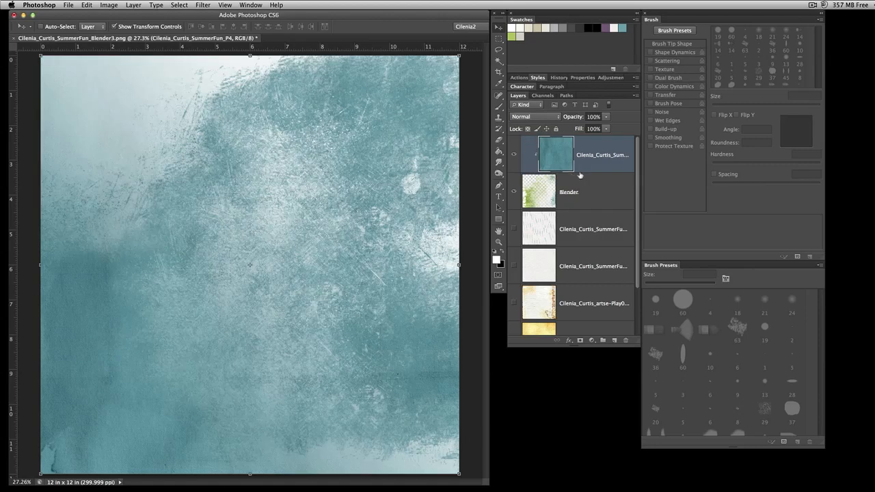
{"action": "mouse_move", "coordinate": [605, 201]}
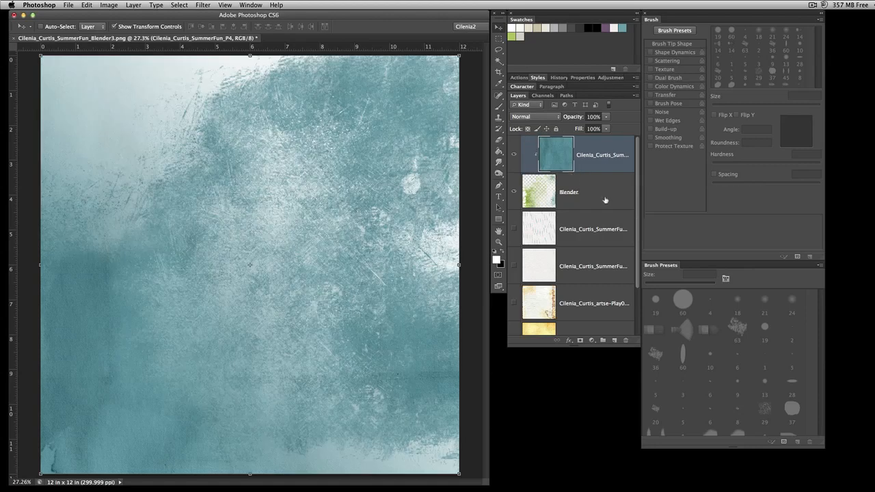
{"action": "mouse_move", "coordinate": [547, 186]}
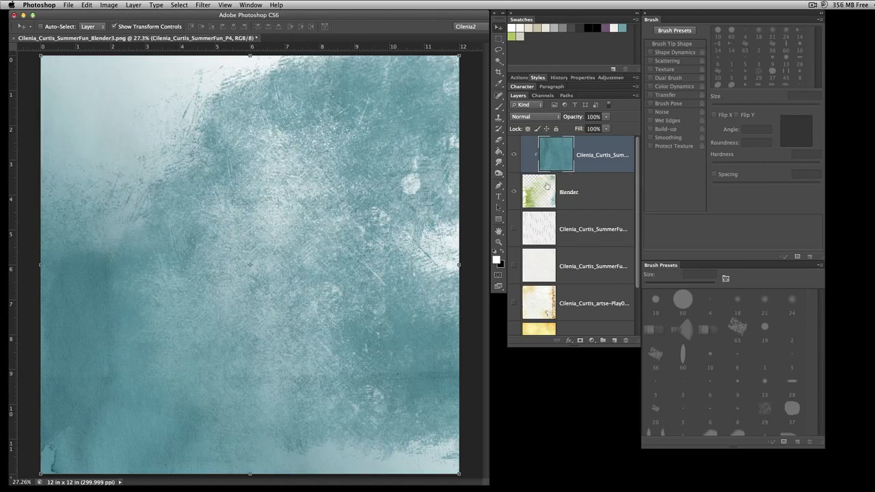
Turn on the dotted P2 paper beneath the scratched teal paper
{"action": "left_click", "coordinate": [514, 229]}
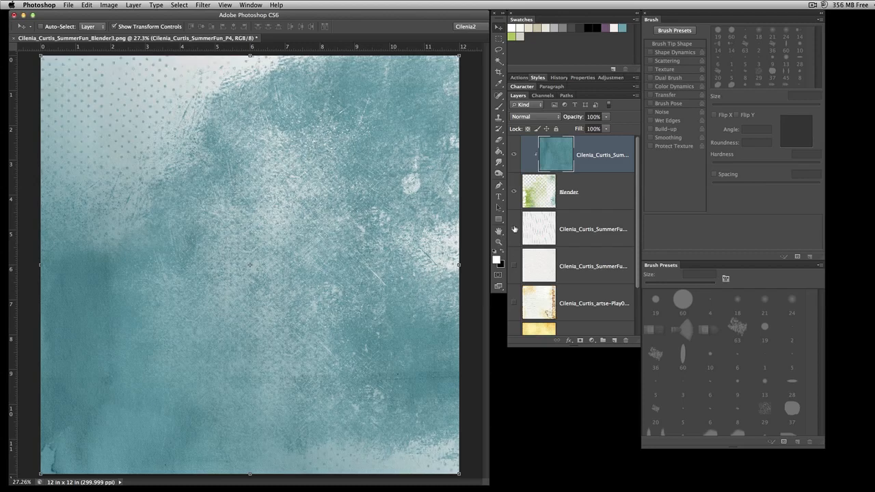
{"action": "mouse_move", "coordinate": [514, 229]}
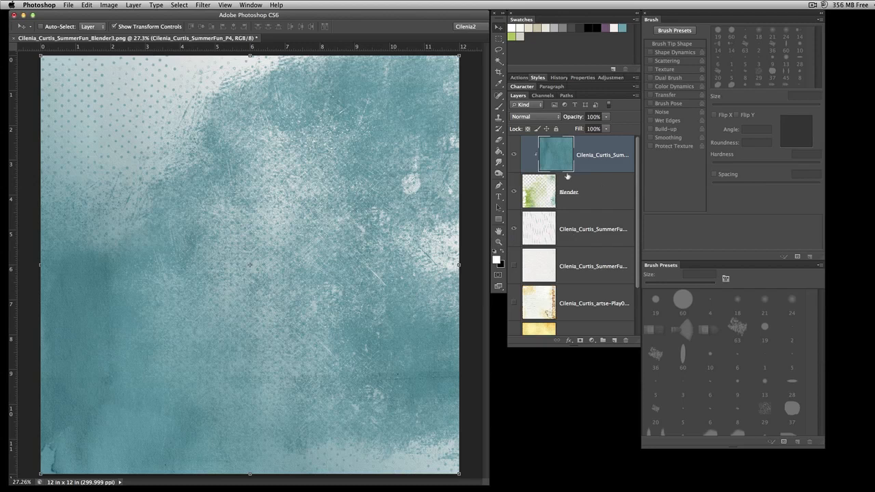
{"action": "mouse_move", "coordinate": [567, 221]}
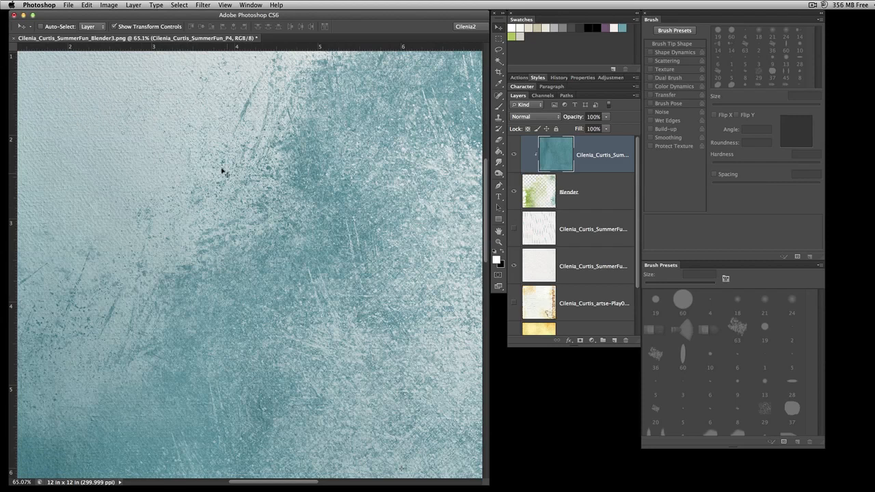
{"action": "mouse_move", "coordinate": [159, 166]}
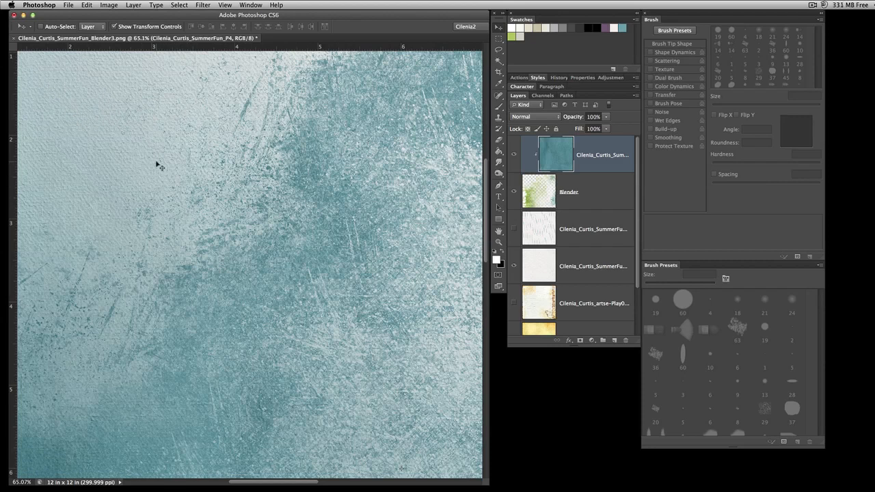
{"action": "mouse_move", "coordinate": [203, 128]}
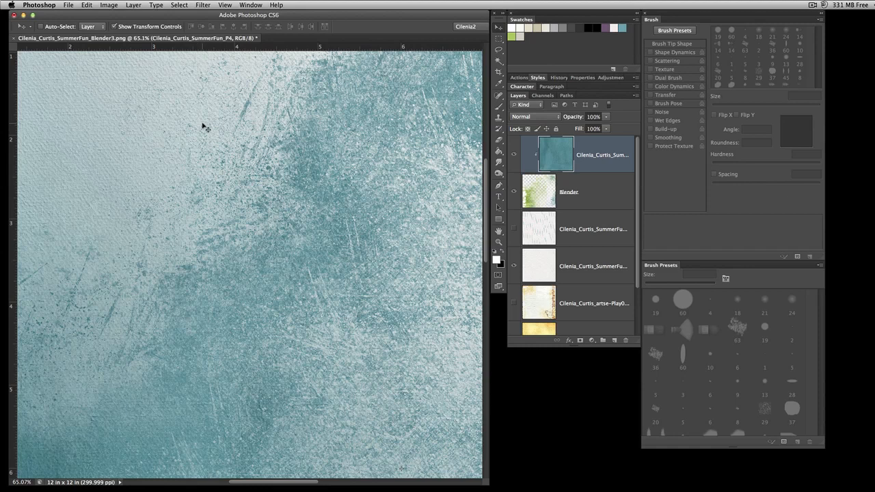
{"action": "mouse_move", "coordinate": [238, 135]}
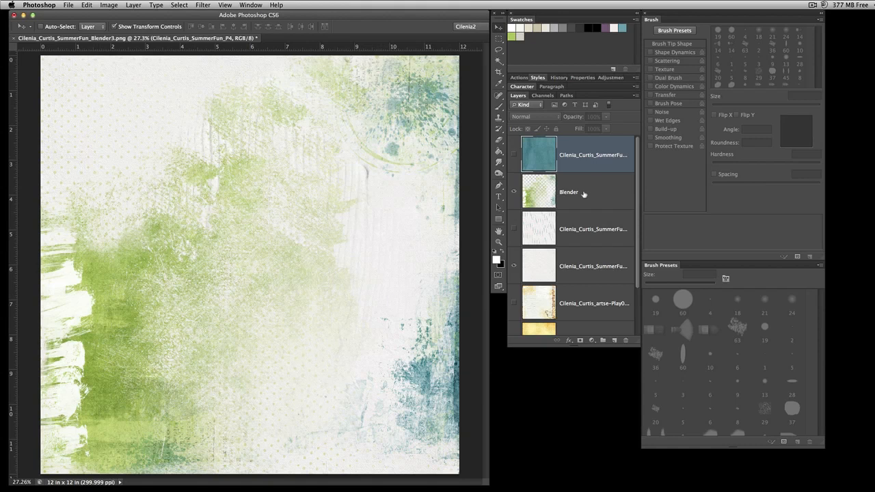
{"action": "mouse_move", "coordinate": [581, 189]}
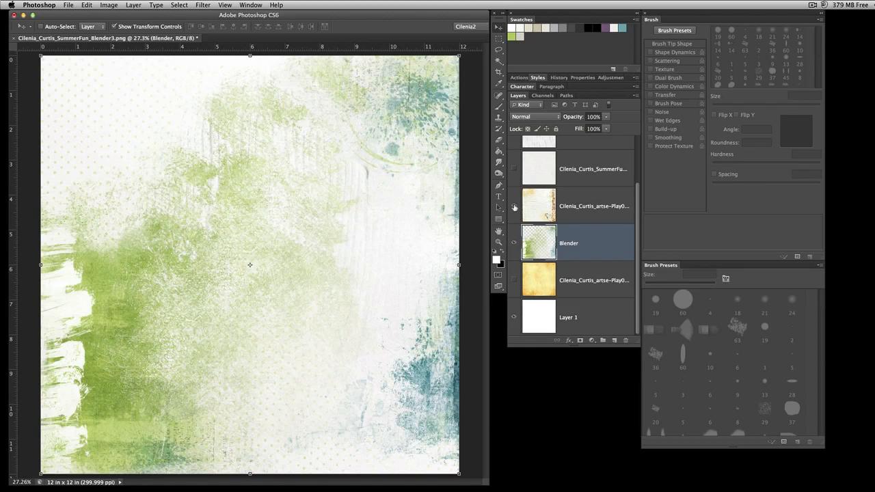
Show and clip the lettered paper to Blender, then hide Blender to view the yellow paper
{"action": "left_click", "coordinate": [514, 205]}
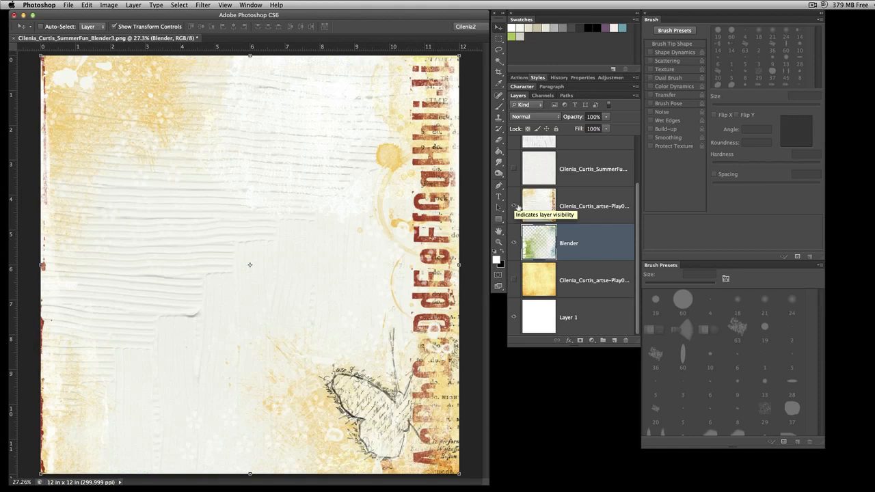
{"action": "left_click", "coordinate": [514, 206]}
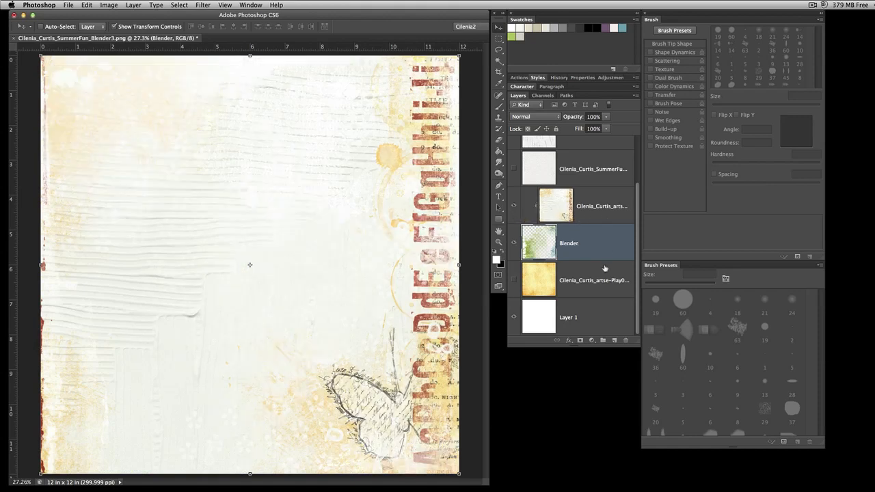
{"action": "left_click", "coordinate": [514, 281]}
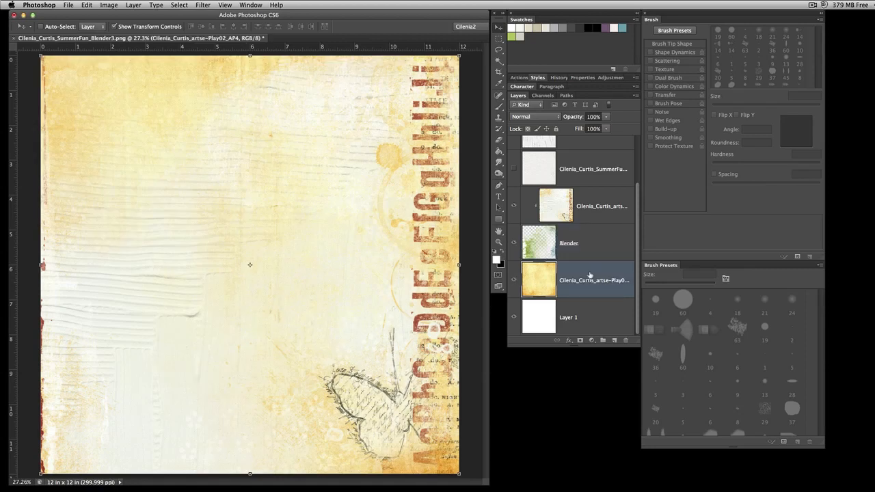
{"action": "left_click", "coordinate": [514, 206]}
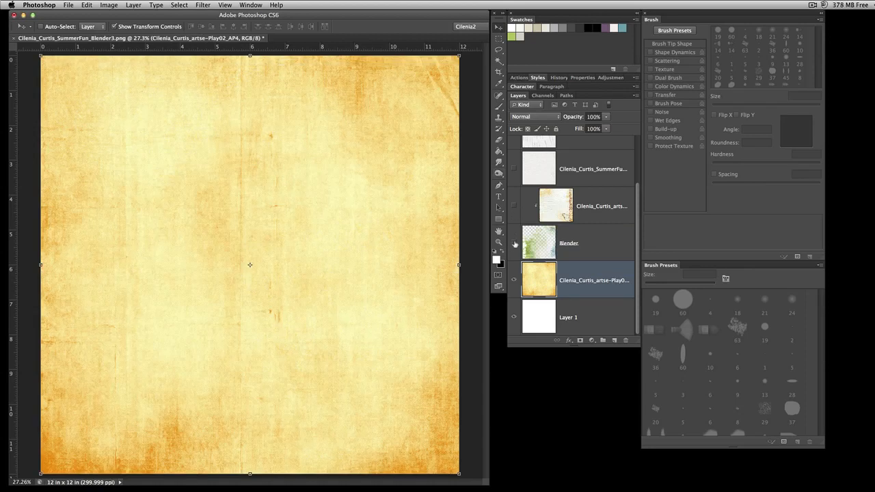
Toggle Blender, yellow and alphabet paper visibility, ending with Blender visible again
{"action": "left_click", "coordinate": [515, 243]}
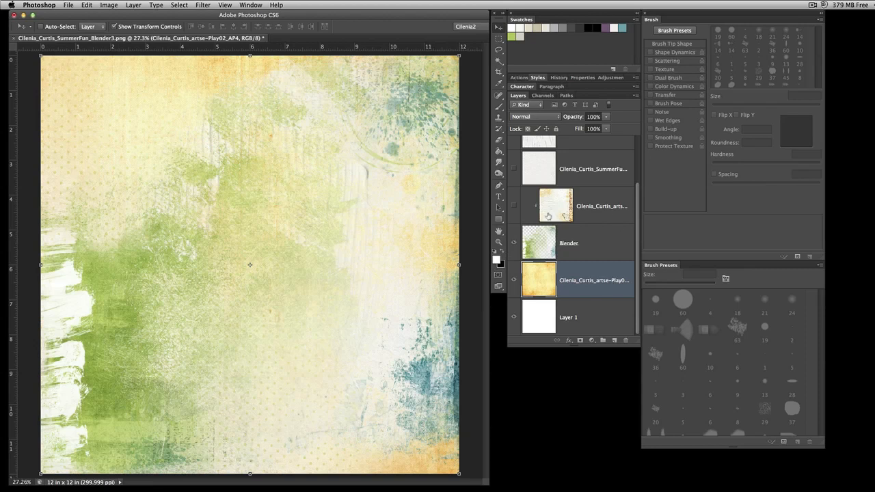
{"action": "mouse_move", "coordinate": [514, 209]}
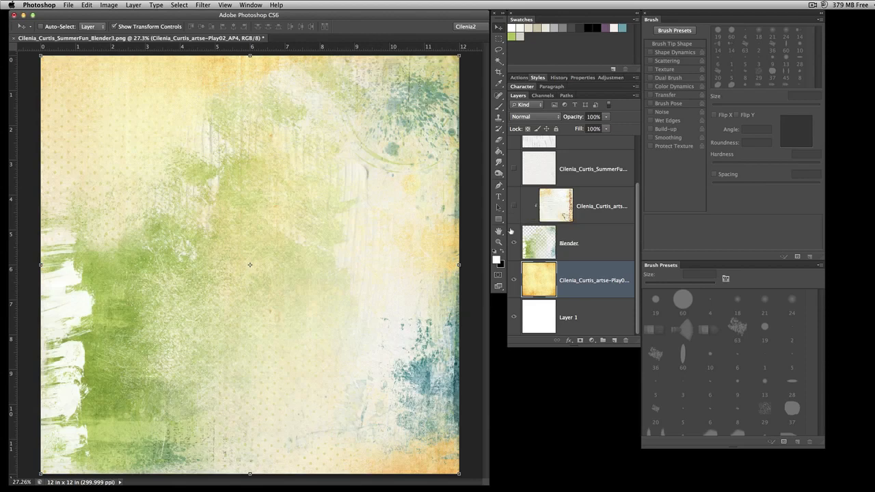
{"action": "left_click", "coordinate": [514, 245]}
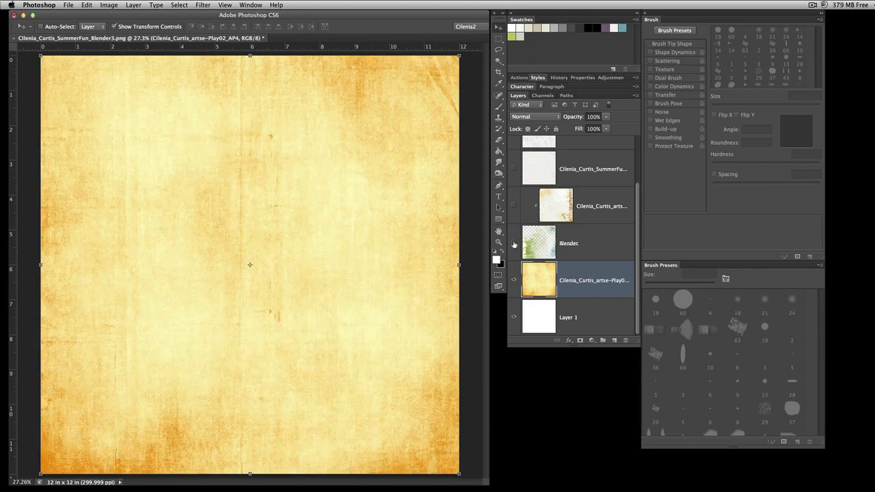
{"action": "left_click", "coordinate": [514, 243]}
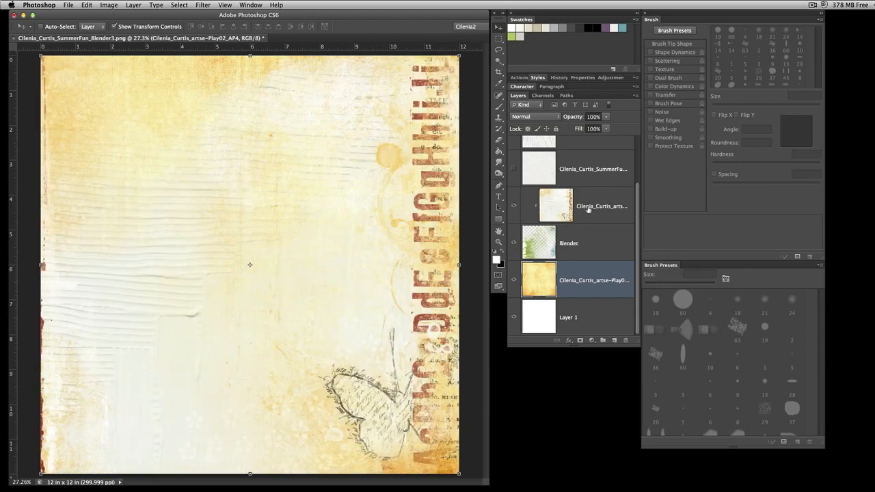
{"action": "mouse_move", "coordinate": [599, 245]}
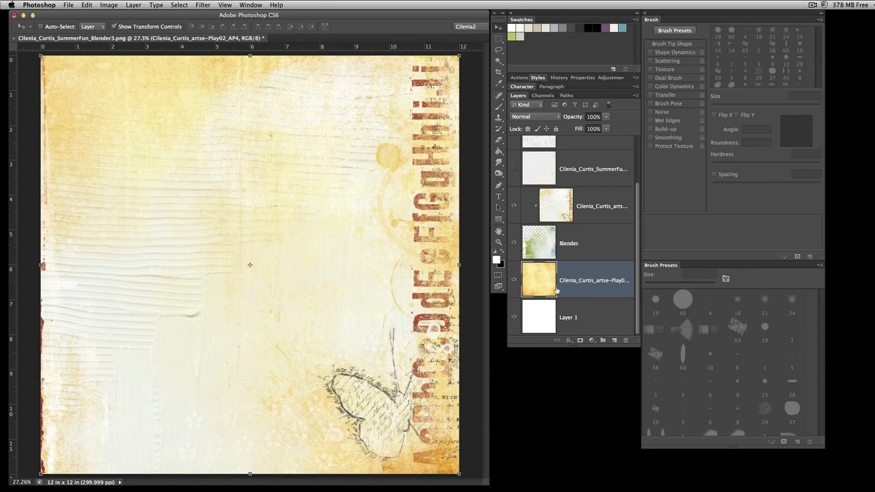
{"action": "mouse_move", "coordinate": [137, 86]}
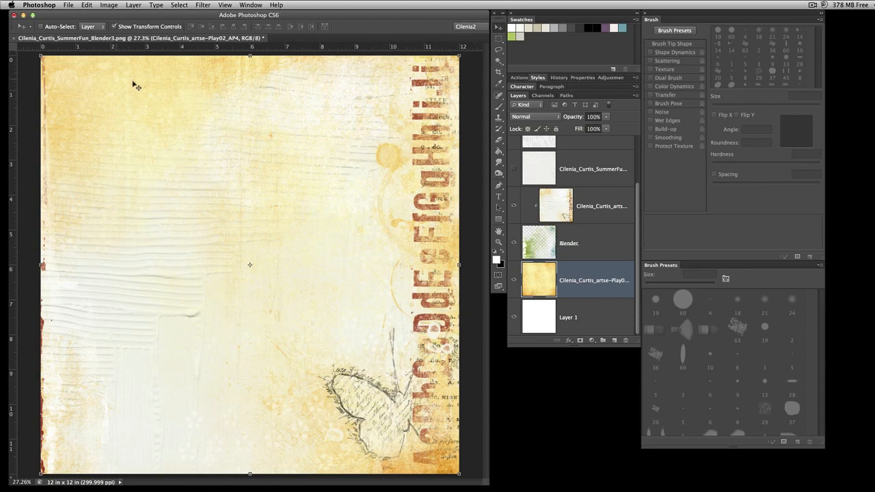
{"action": "mouse_move", "coordinate": [365, 402]}
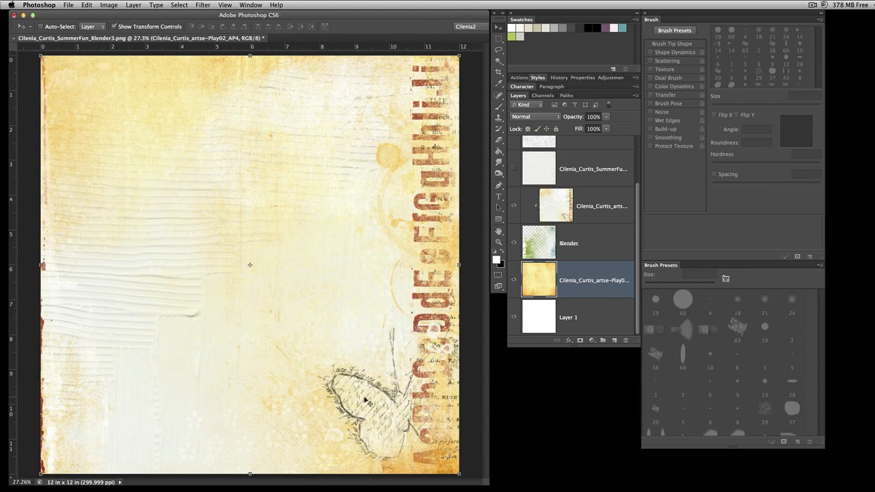
{"action": "left_click", "coordinate": [514, 244]}
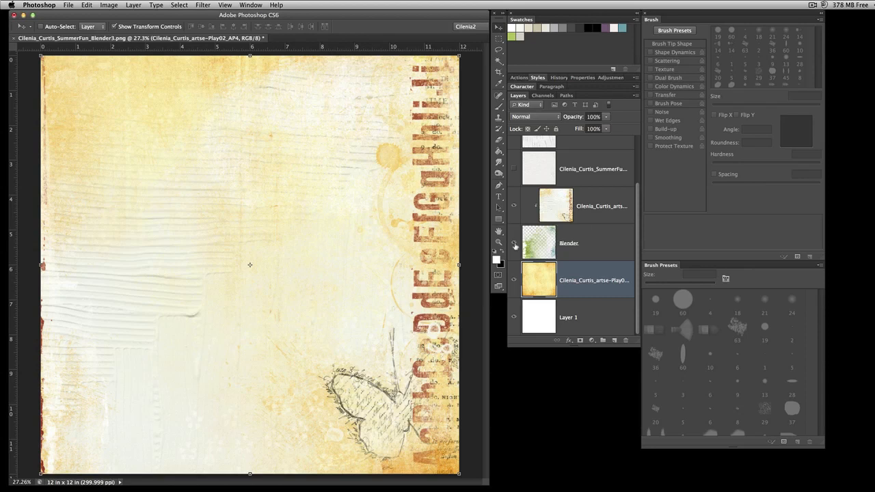
{"action": "left_click", "coordinate": [595, 206]}
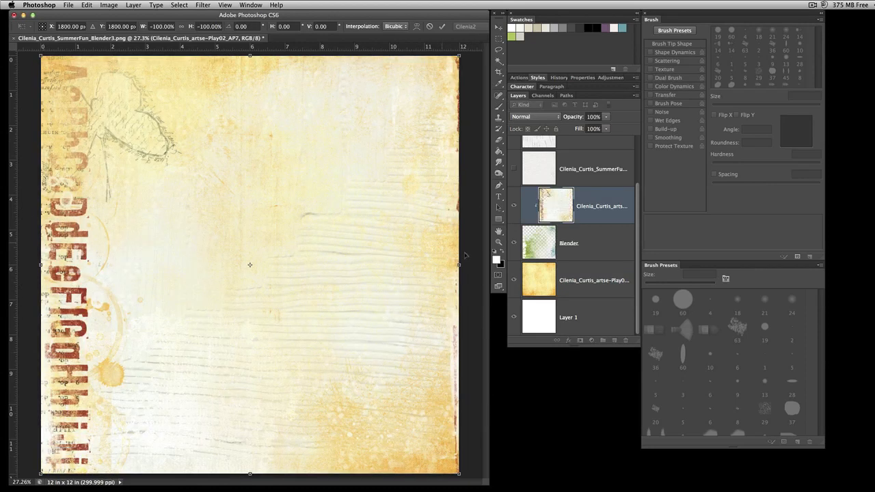
{"action": "mouse_move", "coordinate": [612, 257]}
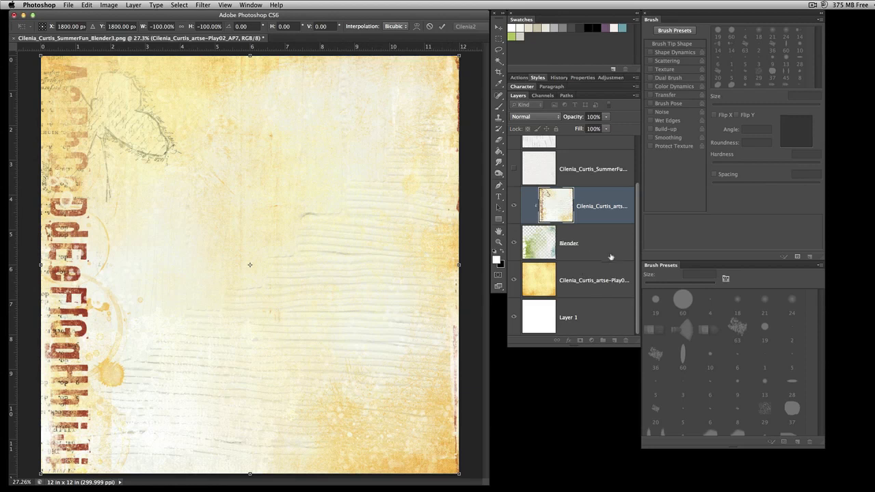
{"action": "mouse_move", "coordinate": [605, 256]}
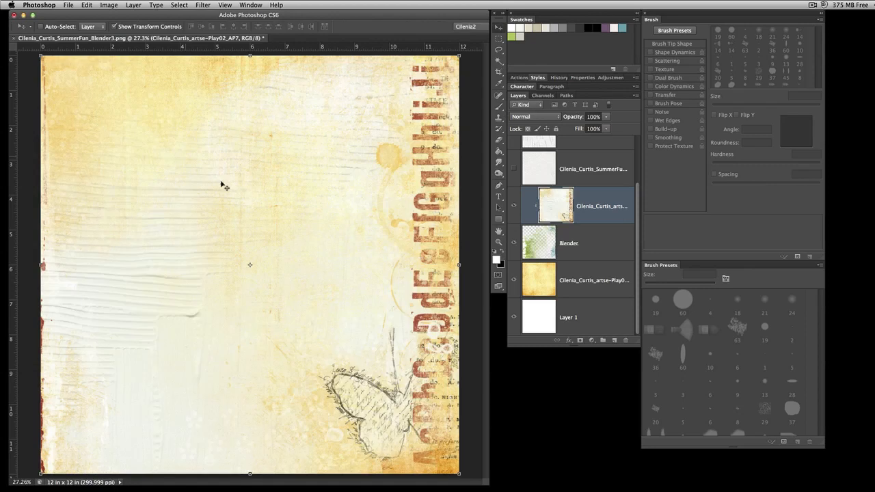
{"action": "mouse_move", "coordinate": [597, 256]}
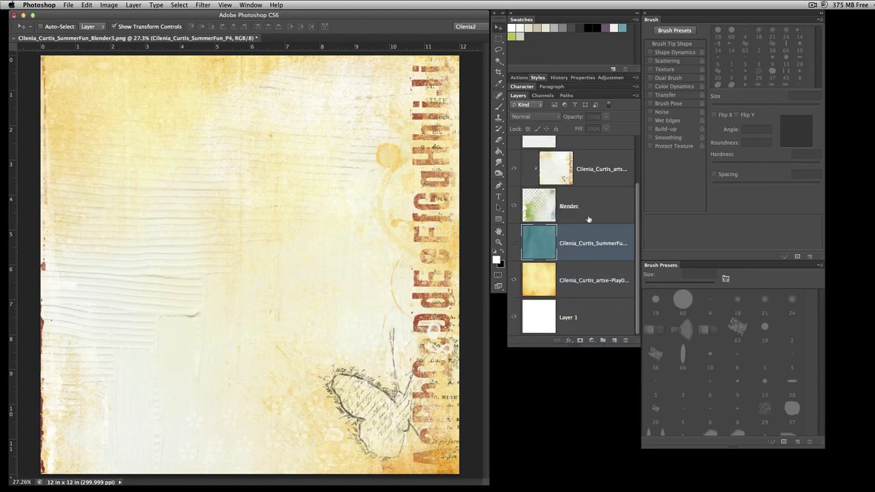
Set the layer opacity to 98% with the teal paper shown, then hide the teal paper
{"action": "left_click", "coordinate": [578, 206]}
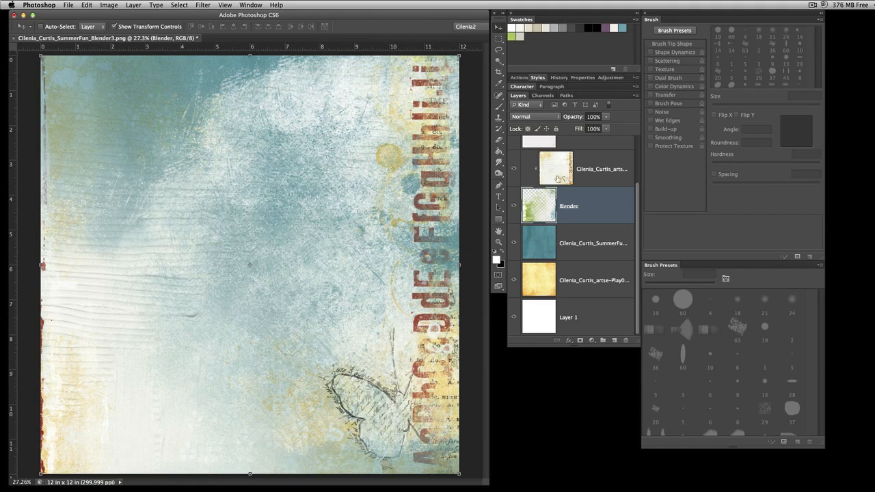
{"action": "mouse_move", "coordinate": [598, 177]}
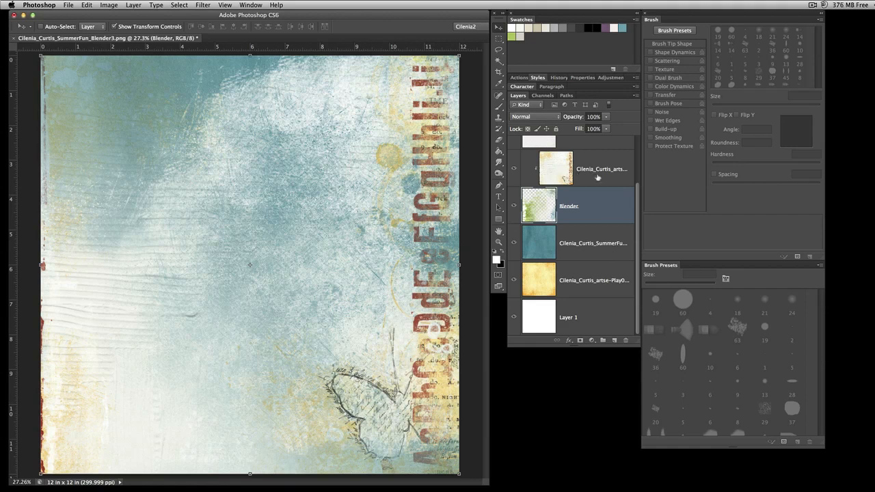
{"action": "left_click", "coordinate": [593, 169]}
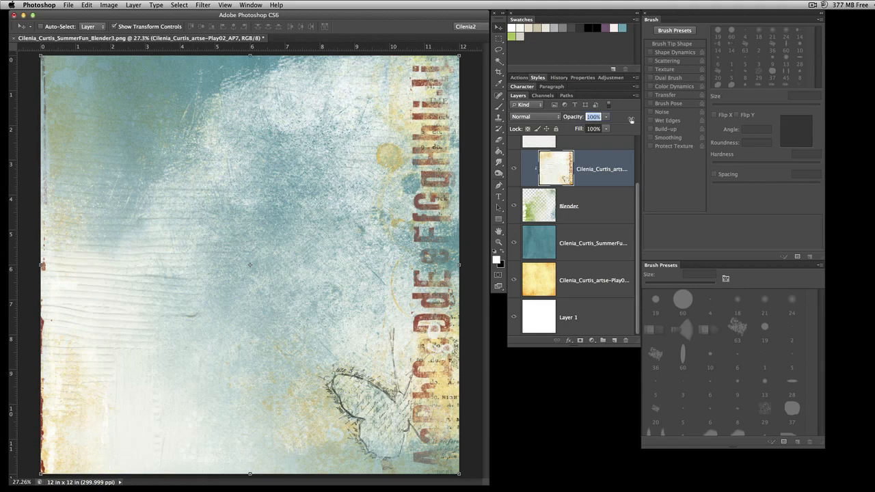
{"action": "left_click", "coordinate": [569, 206]}
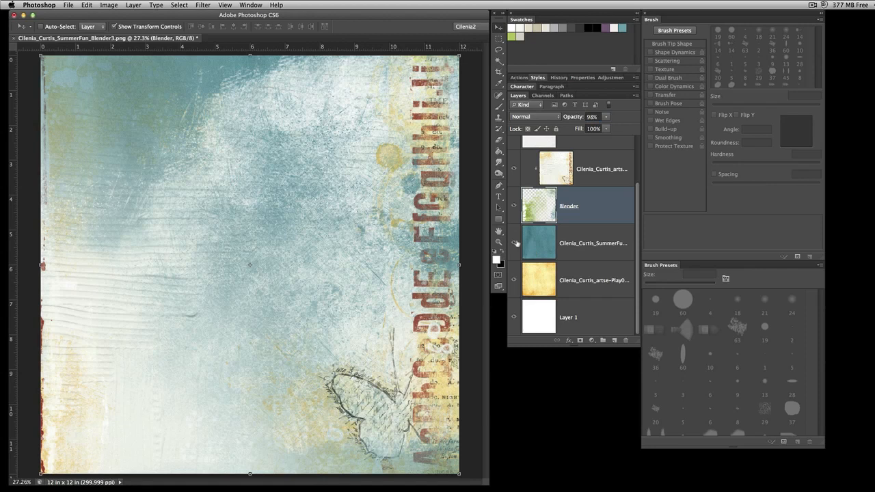
{"action": "left_click", "coordinate": [514, 244]}
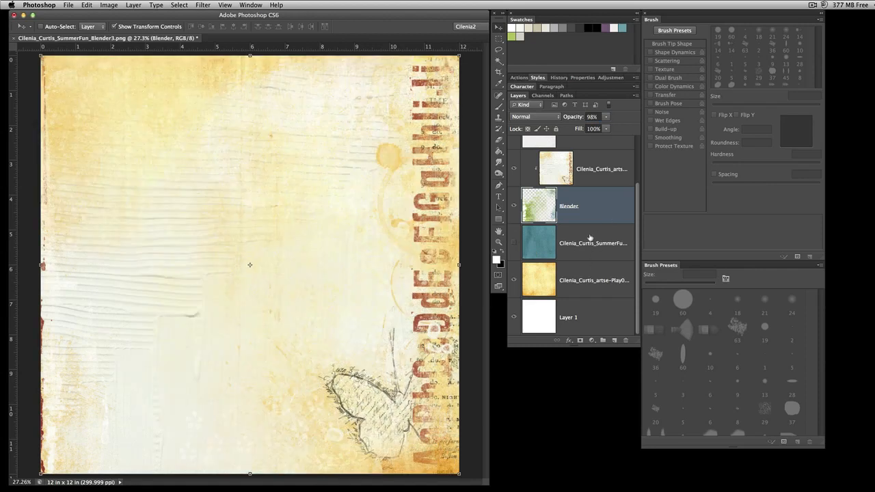
{"action": "left_click", "coordinate": [593, 243]}
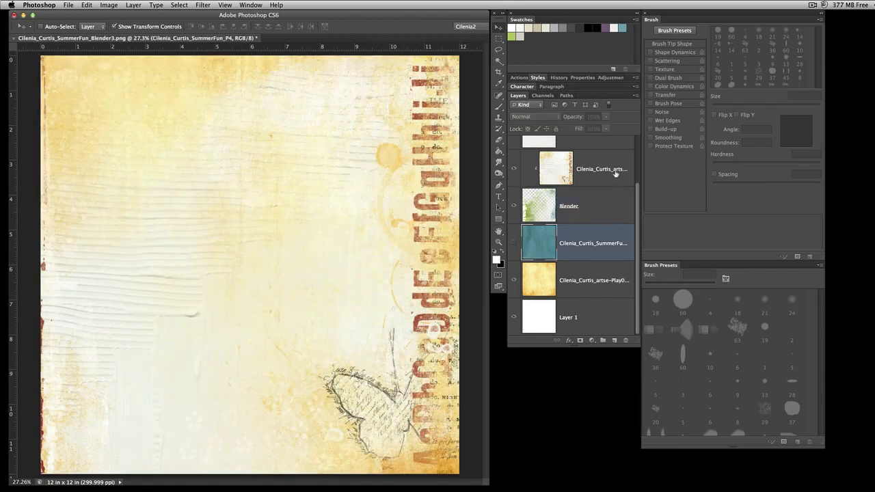
{"action": "mouse_move", "coordinate": [615, 173]}
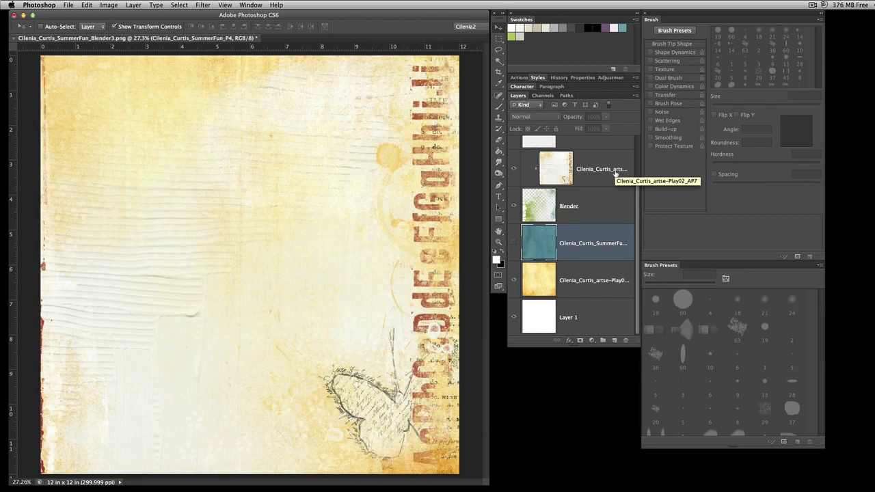
{"action": "mouse_move", "coordinate": [549, 198]}
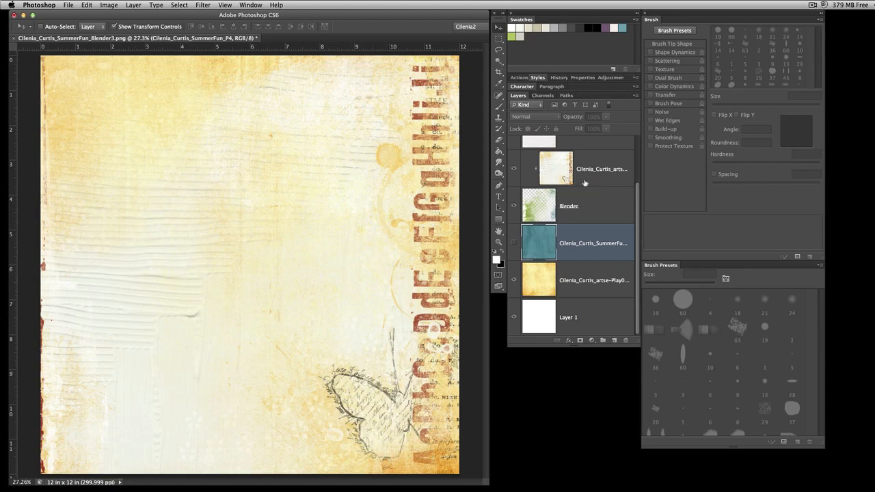
{"action": "mouse_move", "coordinate": [586, 184]}
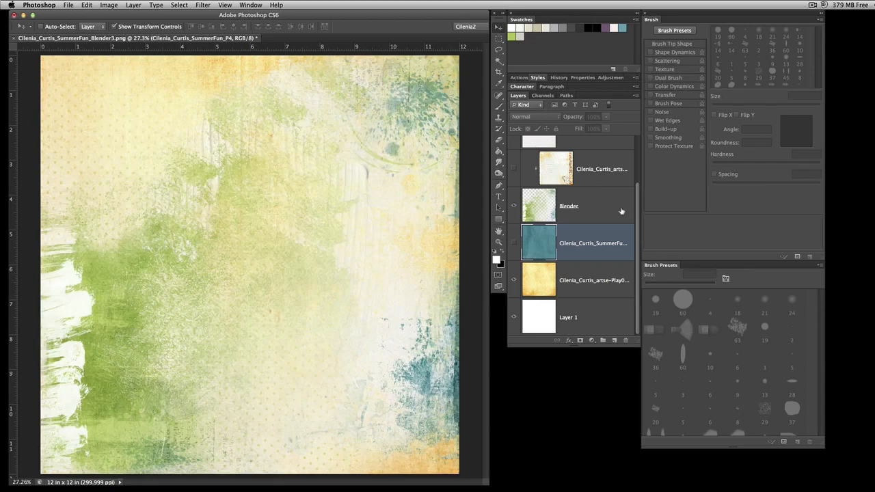
{"action": "mouse_move", "coordinate": [590, 217]}
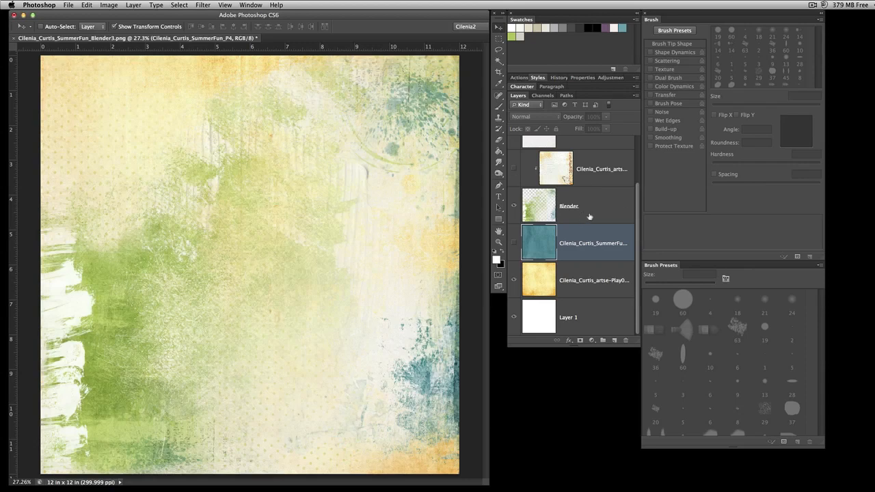
Select Blender and turn on the teal paper beneath it
{"action": "left_click", "coordinate": [569, 205]}
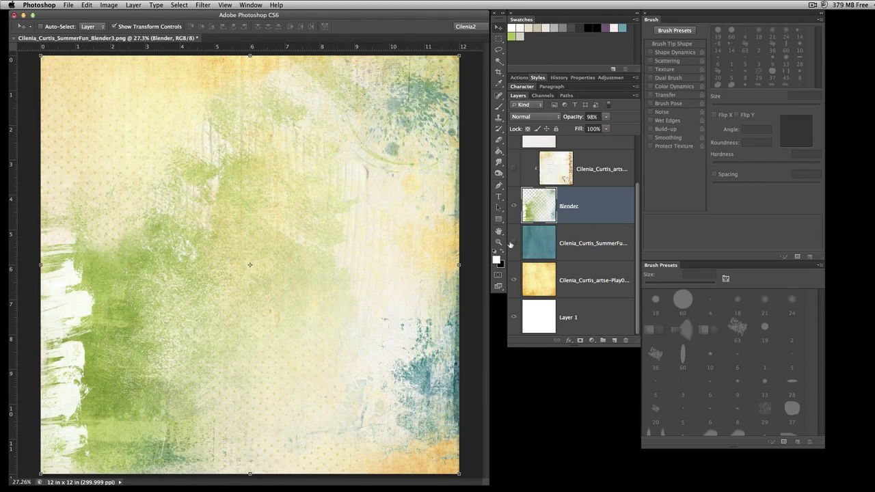
{"action": "left_click", "coordinate": [514, 244]}
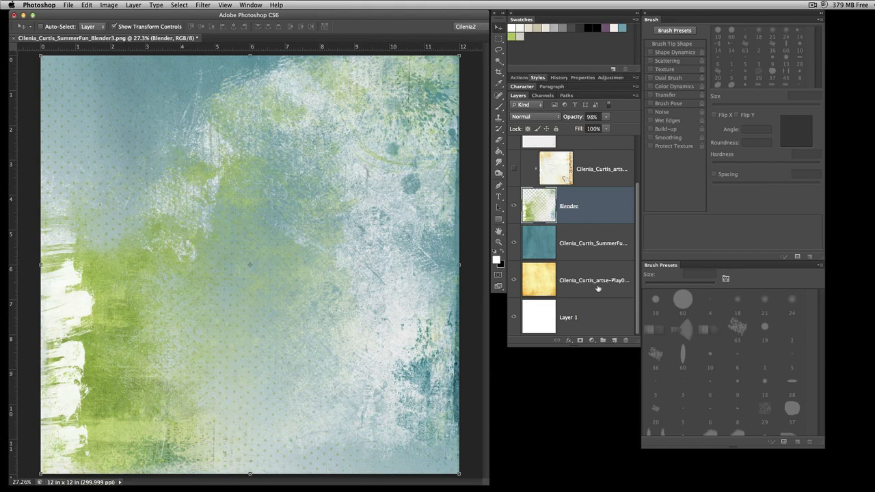
{"action": "mouse_move", "coordinate": [597, 283]}
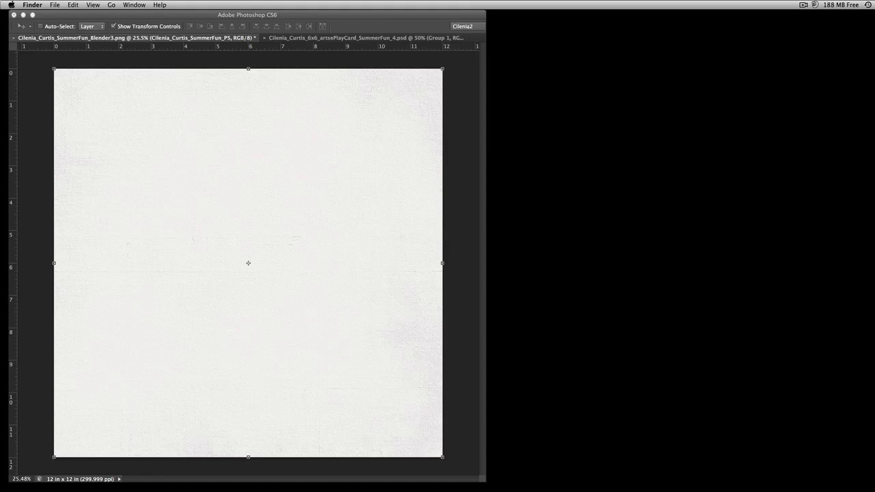
{"action": "mouse_move", "coordinate": [445, 87]}
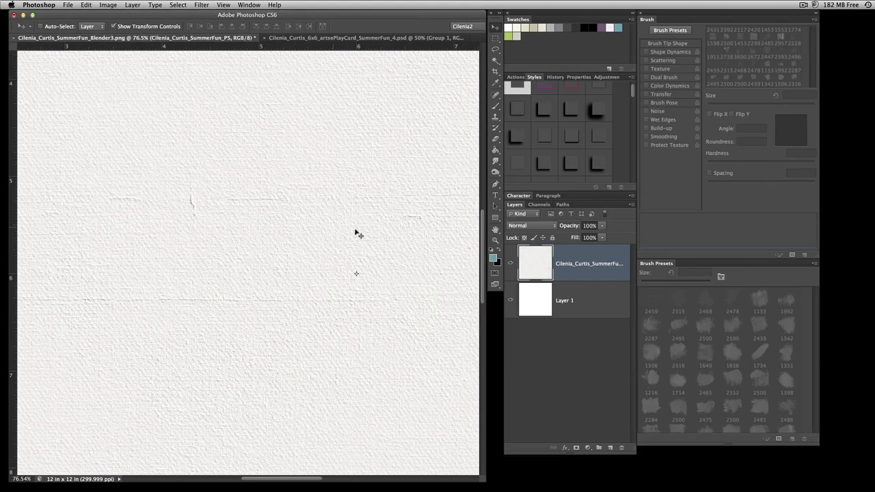
{"action": "mouse_move", "coordinate": [219, 313]}
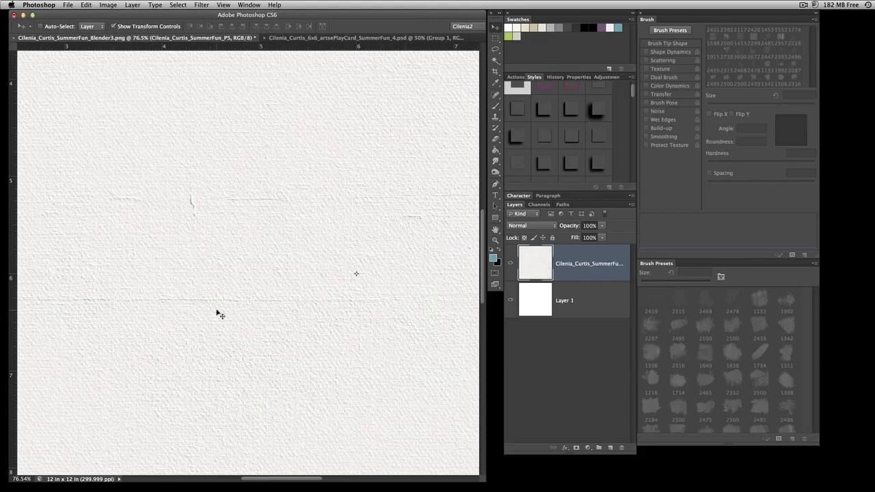
{"action": "mouse_move", "coordinate": [232, 312]}
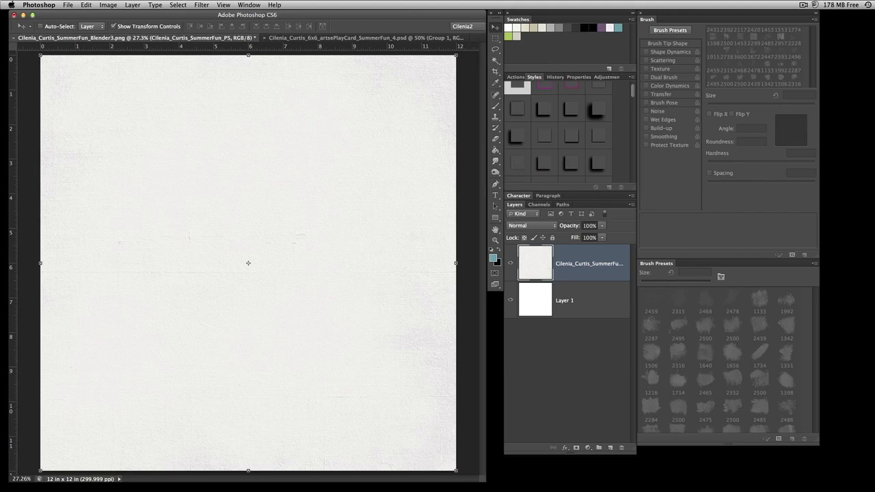
{"action": "mouse_move", "coordinate": [192, 241]}
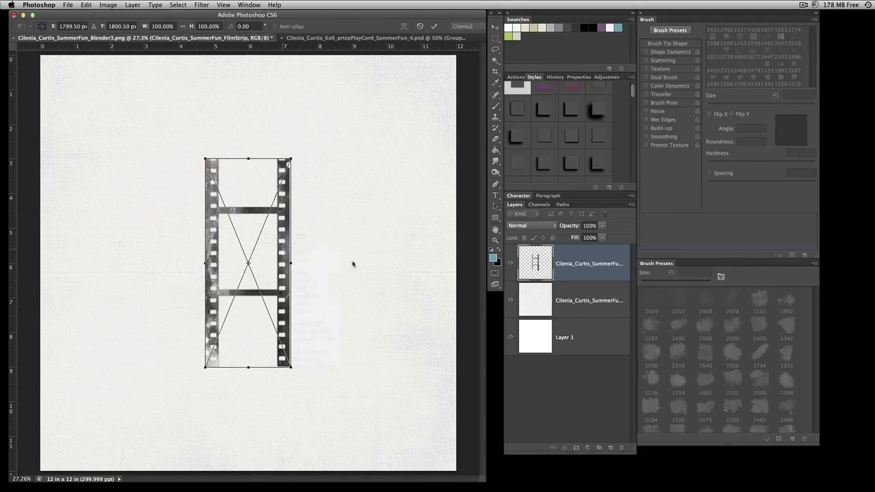
Drag the film strip to the upper-left and select the white paper layer
{"action": "left_click_drag", "start_coordinate": [248, 264], "coordinate": [145, 189]}
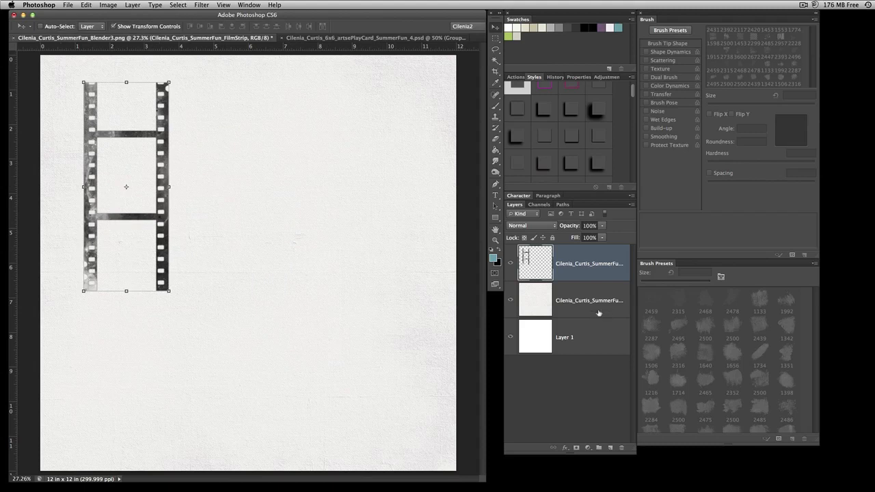
{"action": "left_click", "coordinate": [588, 300]}
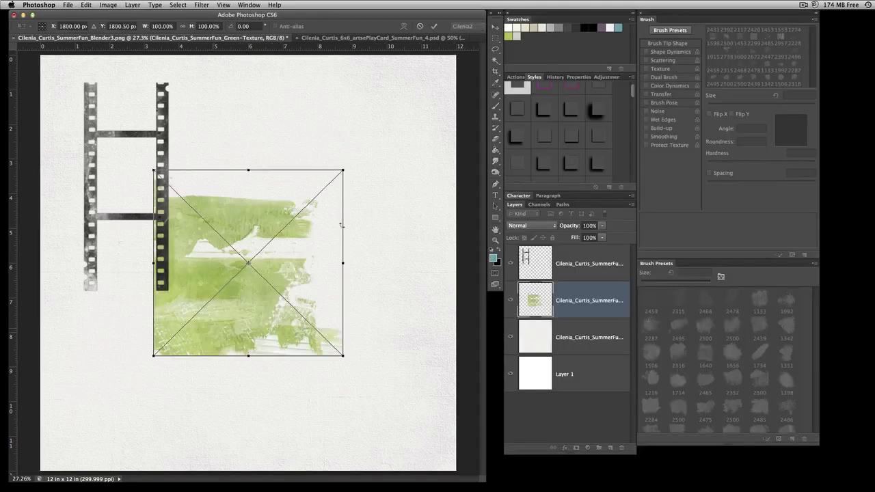
Move the green texture to the lower-left with the blue splatter tucked beneath it
{"action": "left_click_drag", "start_coordinate": [248, 263], "coordinate": [135, 378]}
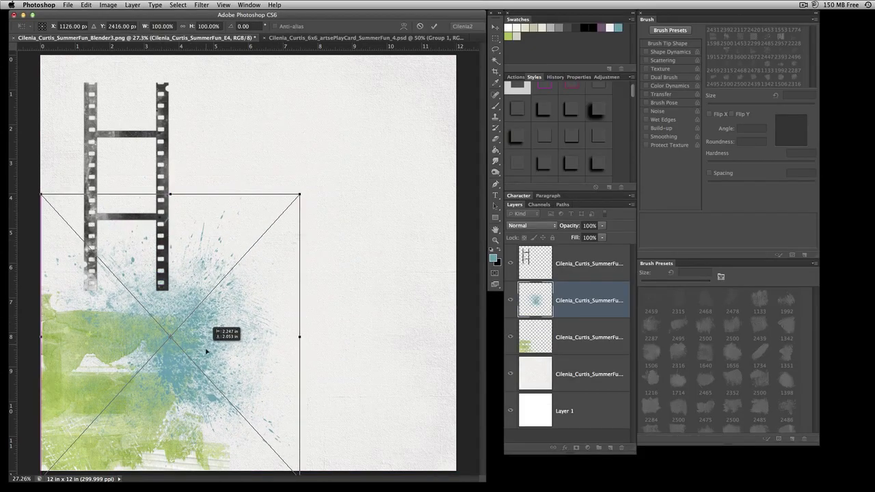
{"action": "left_click_drag", "start_coordinate": [207, 351], "coordinate": [52, 393]}
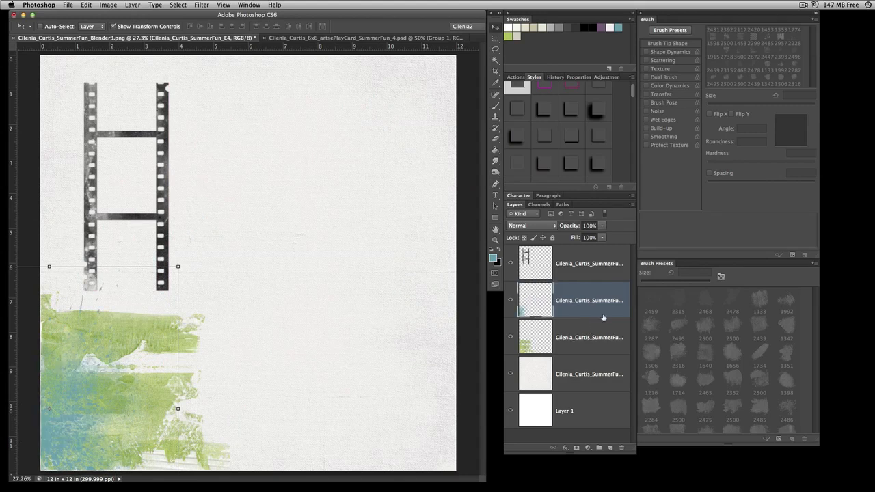
{"action": "left_click", "coordinate": [588, 337]}
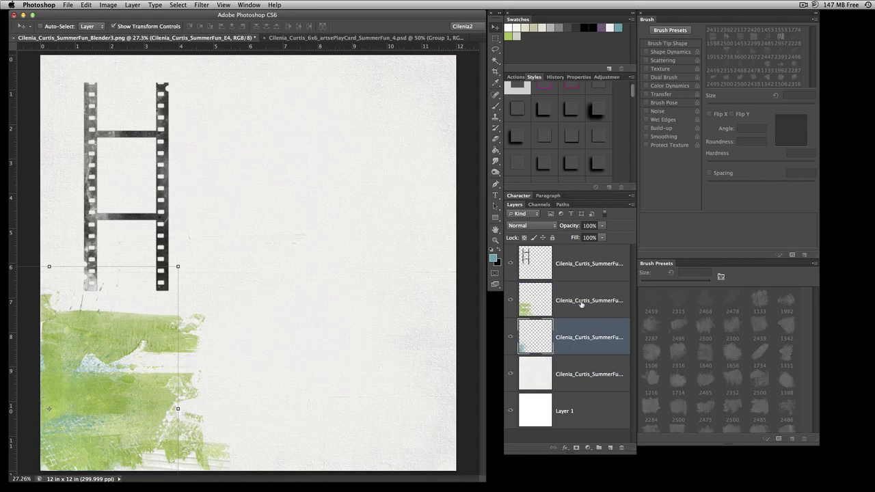
{"action": "left_click", "coordinate": [530, 225]}
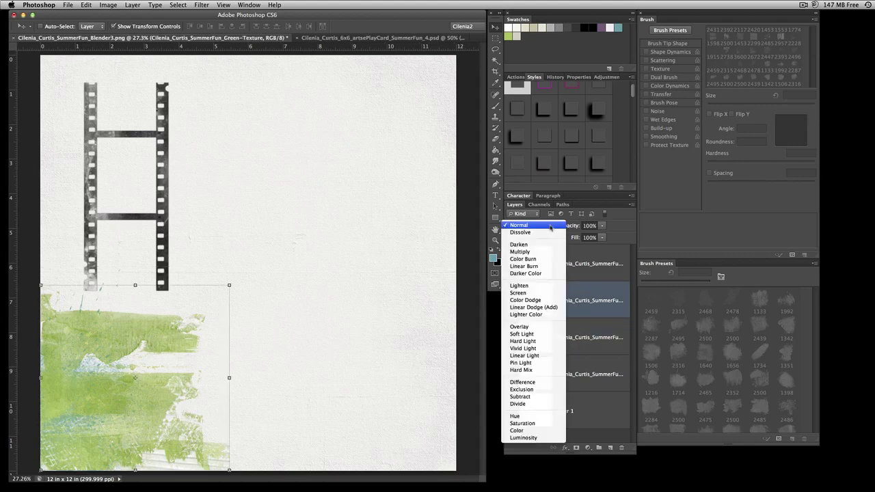
{"action": "left_click", "coordinate": [521, 333]}
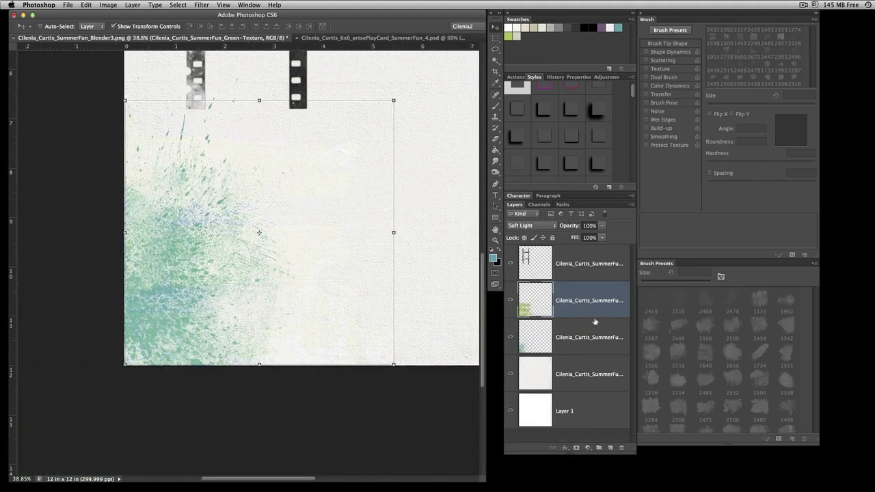
{"action": "left_click", "coordinate": [530, 226]}
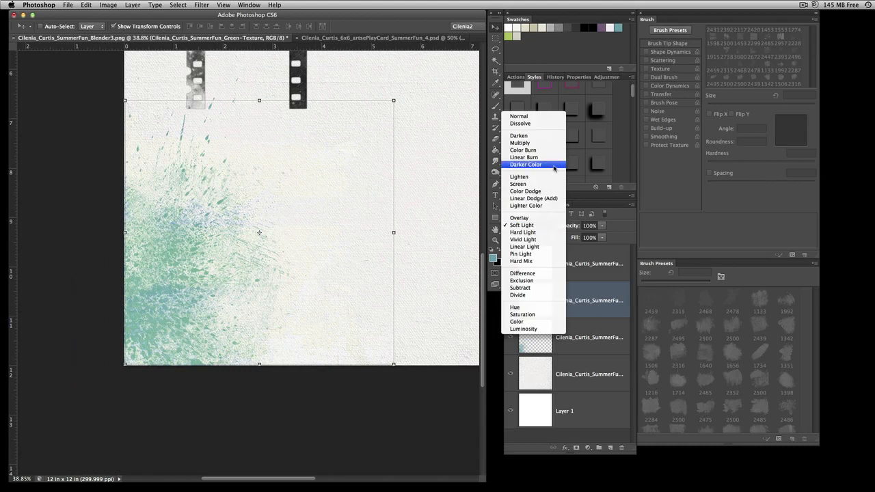
{"action": "left_click", "coordinate": [521, 142]}
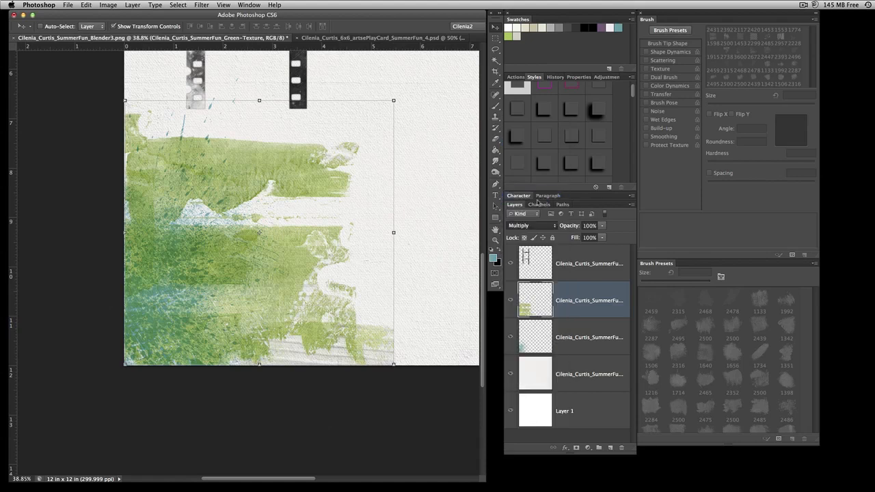
{"action": "left_click", "coordinate": [529, 225]}
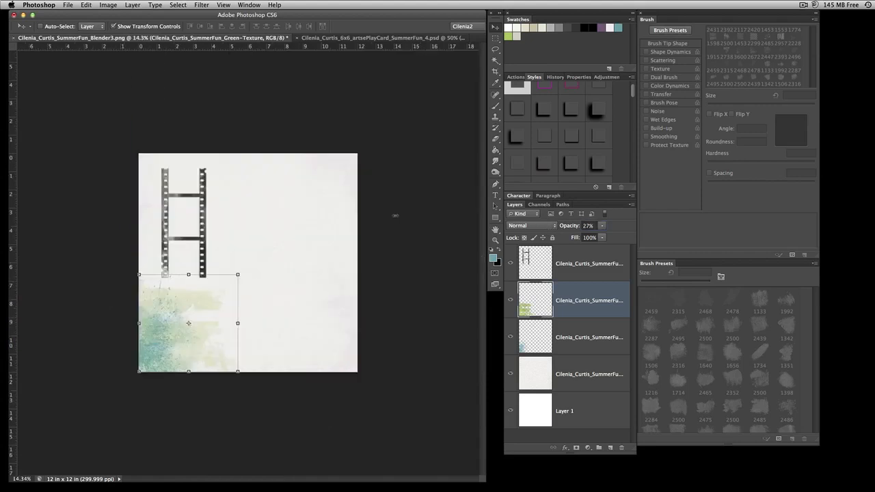
{"action": "triple_click", "coordinate": [590, 224]}
{"action": "type", "text": "100"}
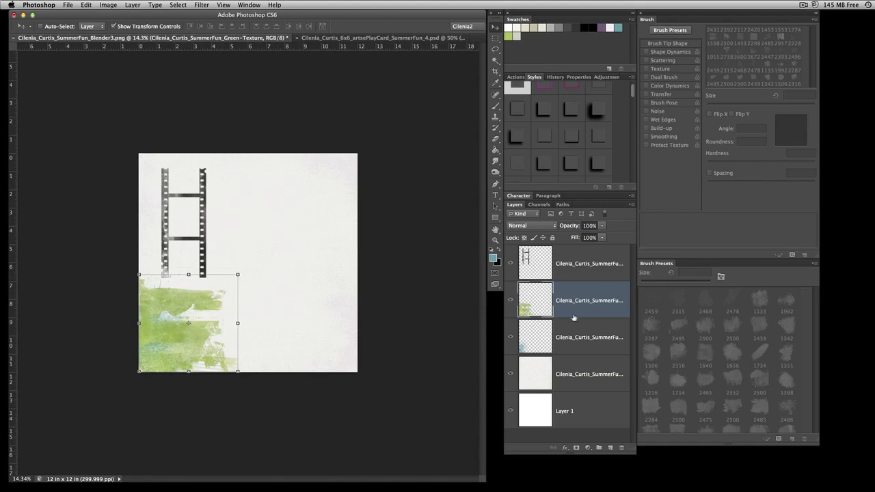
{"action": "left_click", "coordinate": [588, 337]}
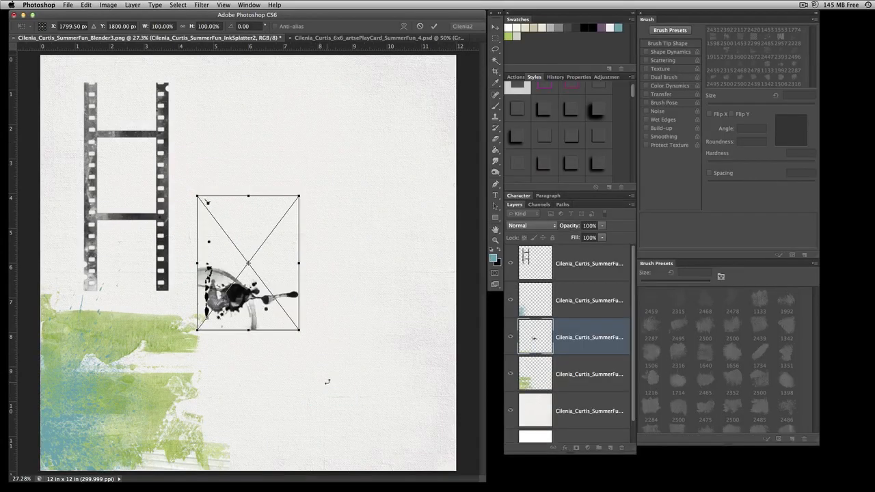
Stack the ink splatter above the green texture and drag it to the bottom-right corner
{"action": "left_click_drag", "start_coordinate": [247, 263], "coordinate": [245, 321]}
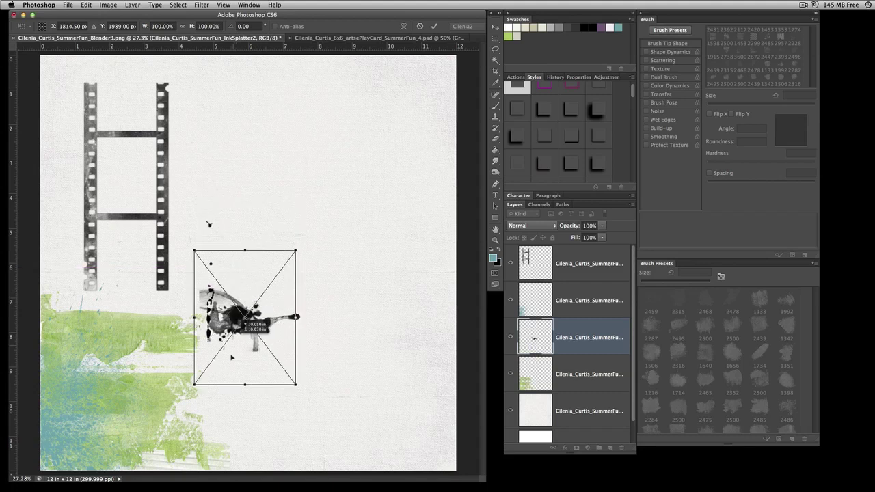
{"action": "left_click_drag", "start_coordinate": [245, 317], "coordinate": [110, 393]}
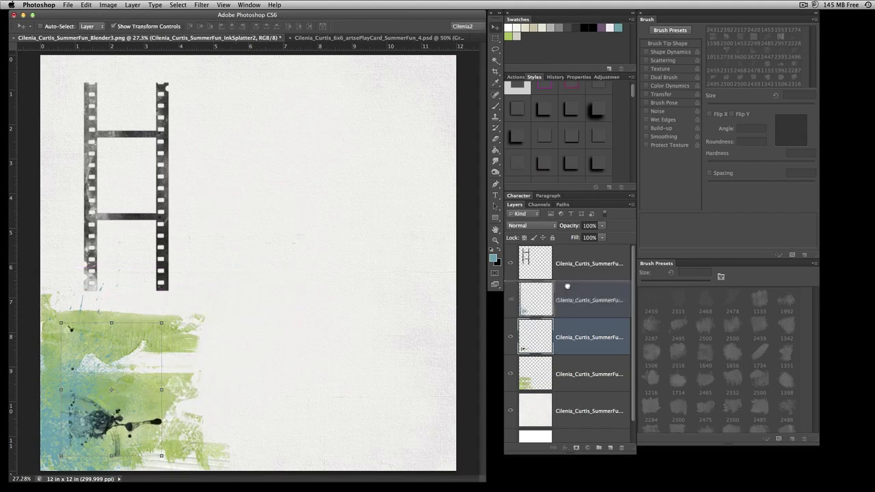
{"action": "left_click", "coordinate": [588, 300]}
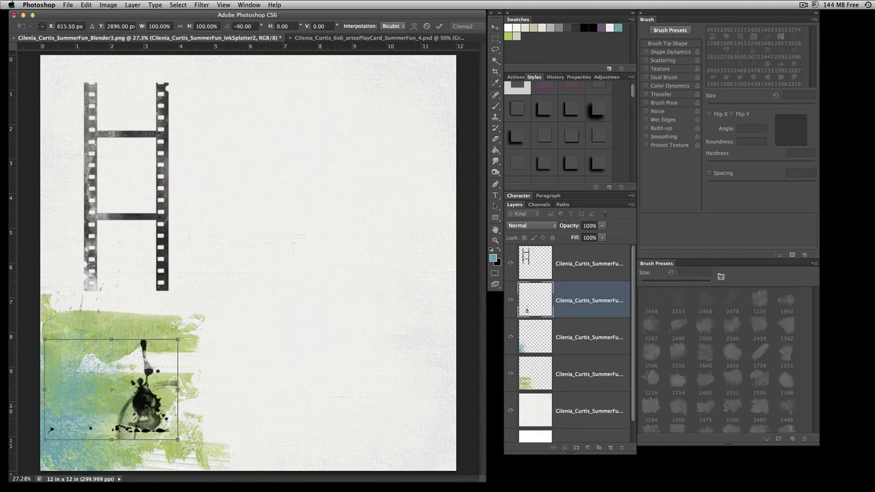
{"action": "left_click_drag", "start_coordinate": [112, 390], "coordinate": [389, 421]}
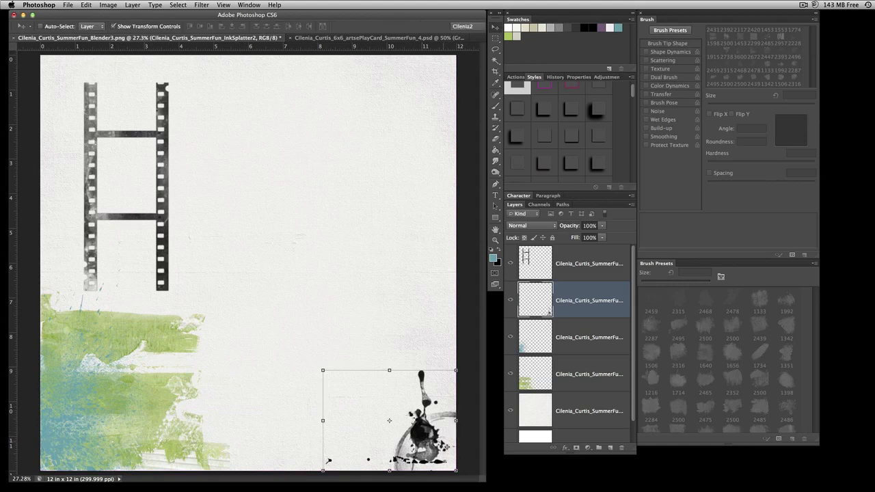
{"action": "mouse_move", "coordinate": [122, 160]}
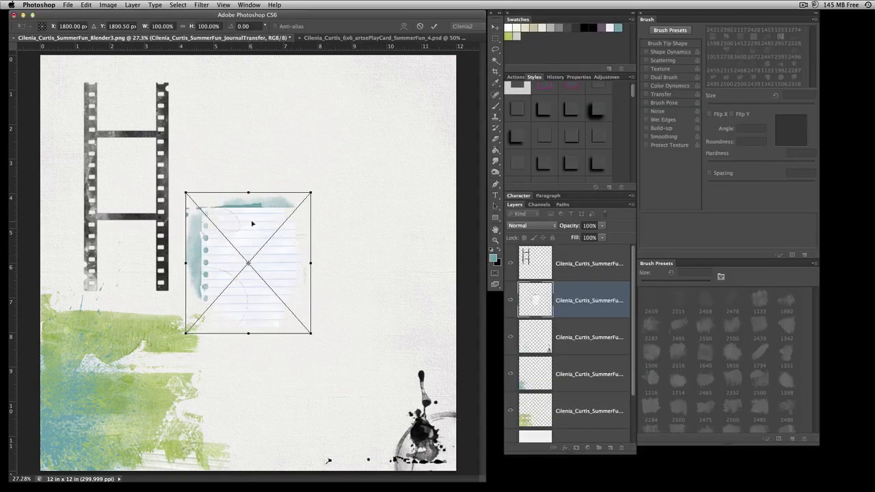
Commit the lined journal card at the top-left, then shift the film strip down and right
{"action": "left_click_drag", "start_coordinate": [248, 264], "coordinate": [375, 144]}
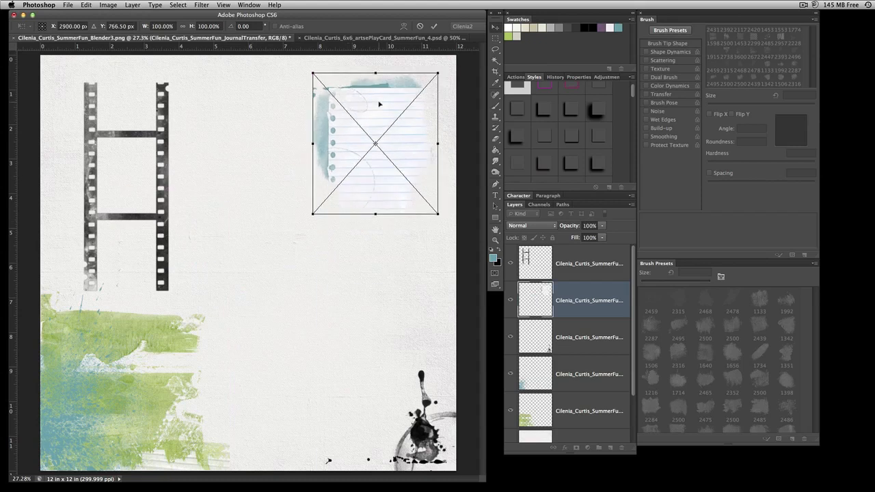
{"action": "key", "text": "Return"}
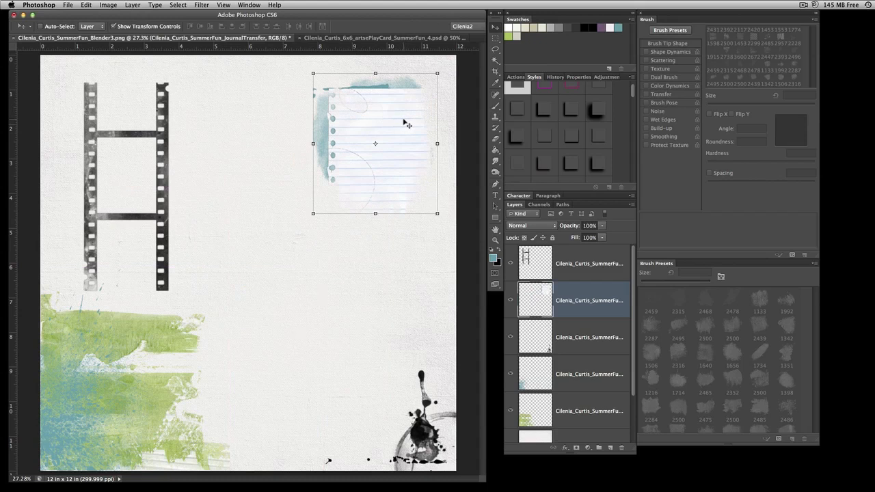
{"action": "mouse_move", "coordinate": [324, 147]}
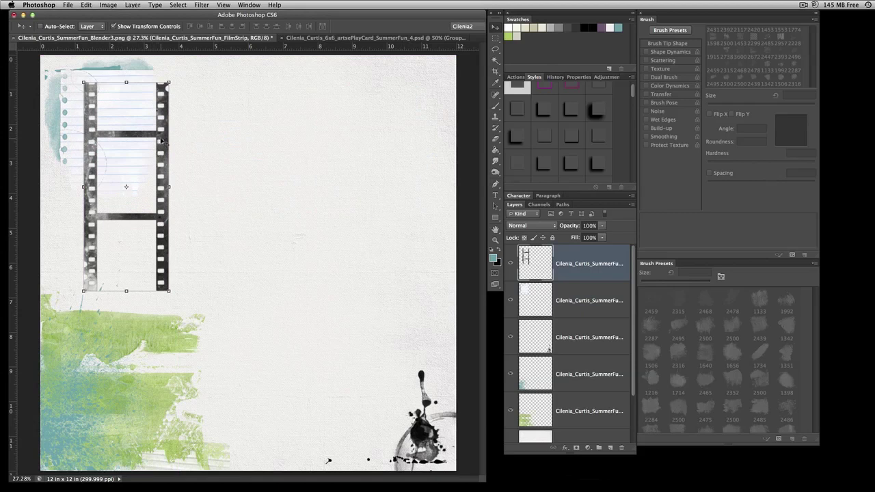
{"action": "left_click_drag", "start_coordinate": [126, 187], "coordinate": [164, 243]}
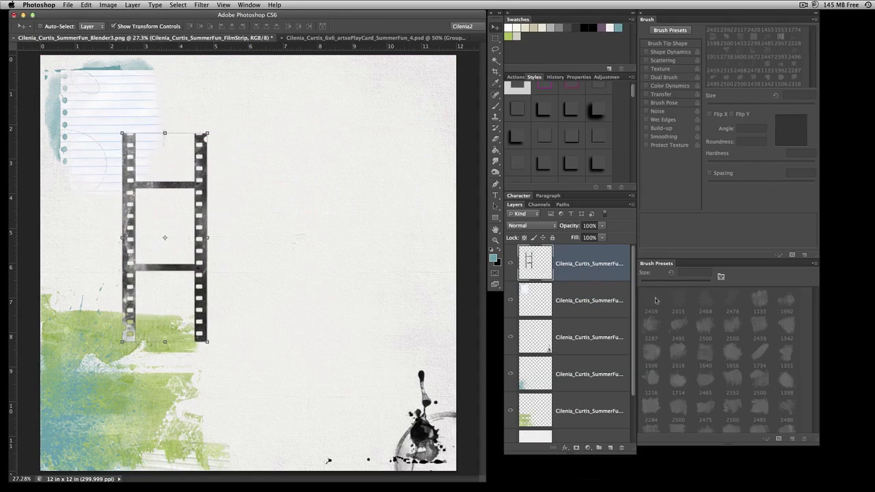
{"action": "left_click", "coordinate": [588, 300]}
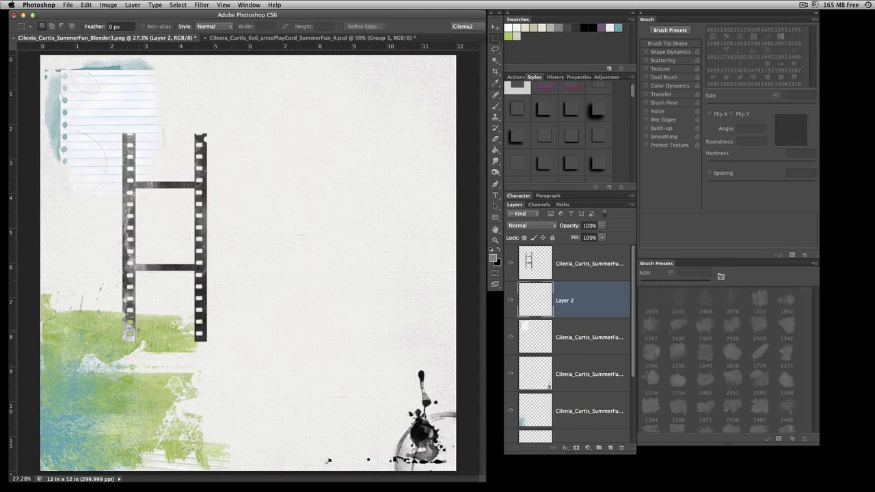
Outline the area inside the film strip frames for the gray placeholder block
{"action": "left_click_drag", "start_coordinate": [137, 187], "coordinate": [193, 349]}
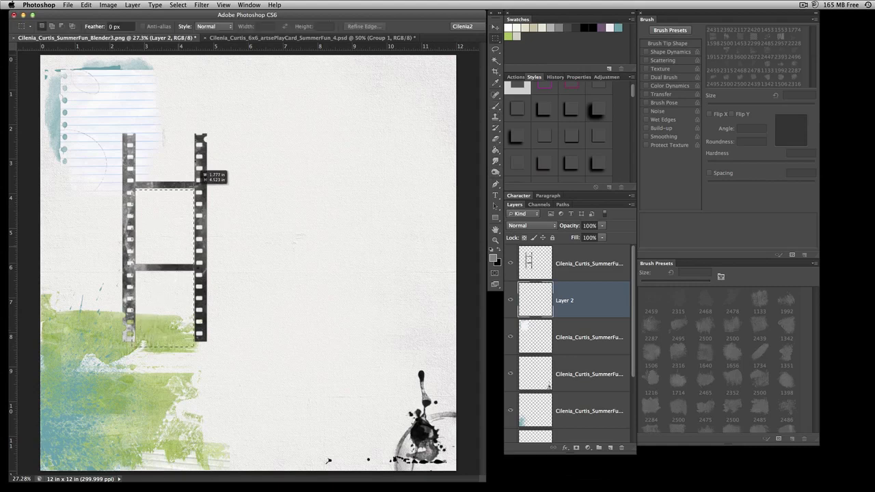
{"action": "left_click_drag", "start_coordinate": [138, 188], "coordinate": [138, 127]}
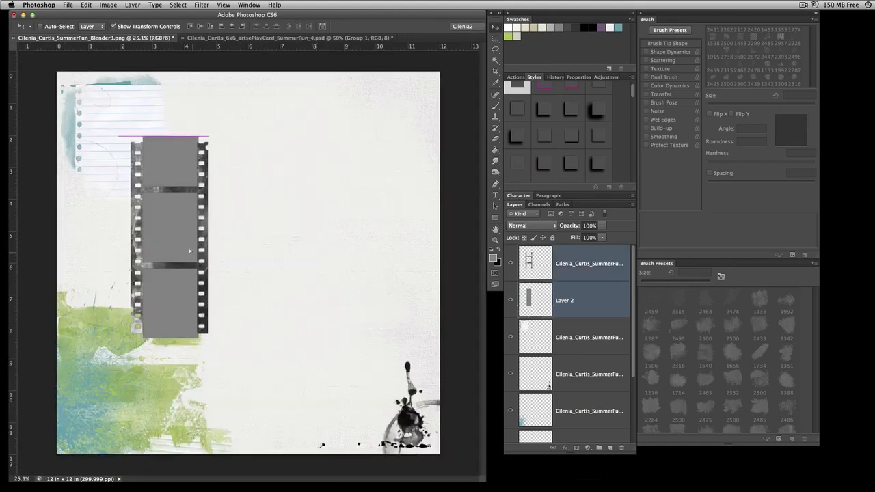
Nudge the gray placeholder block into alignment within the film strip
{"action": "left_click_drag", "start_coordinate": [190, 251], "coordinate": [180, 271]}
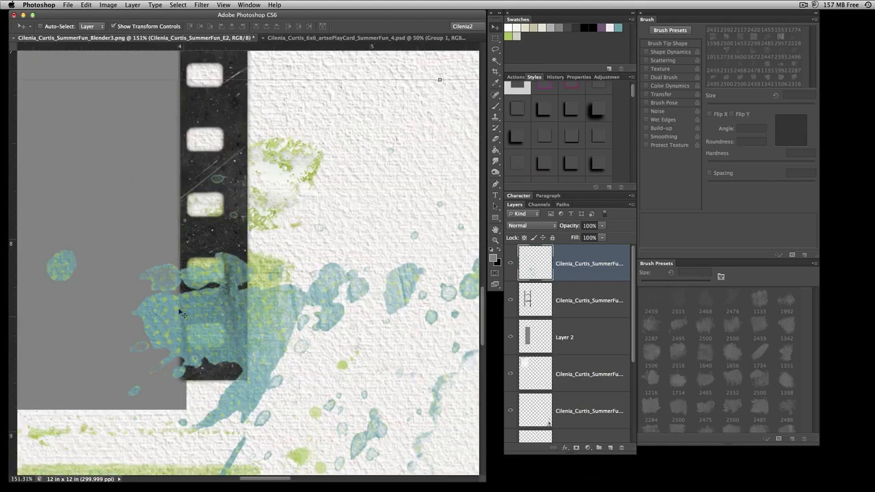
{"action": "mouse_move", "coordinate": [273, 321]}
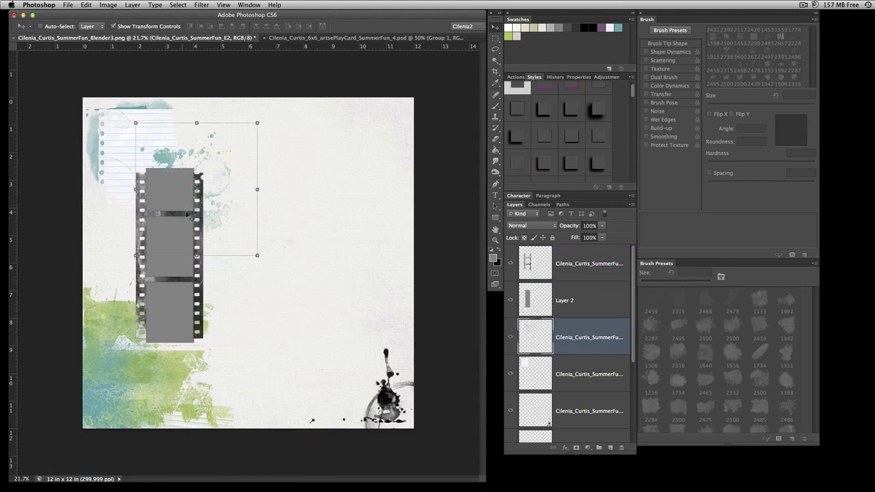
{"action": "mouse_move", "coordinate": [226, 160]}
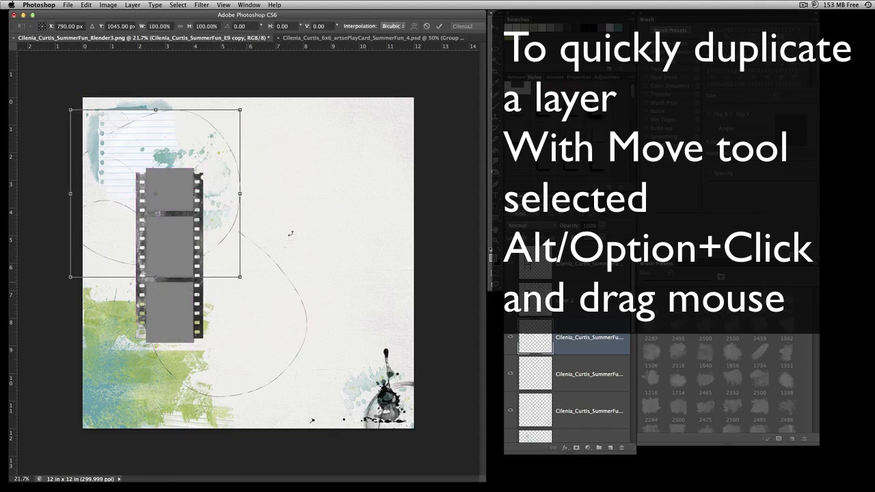
Rotate the E9 scribble copy and reposition it around the film strip
{"action": "left_click_drag", "start_coordinate": [241, 108], "coordinate": [168, 75]}
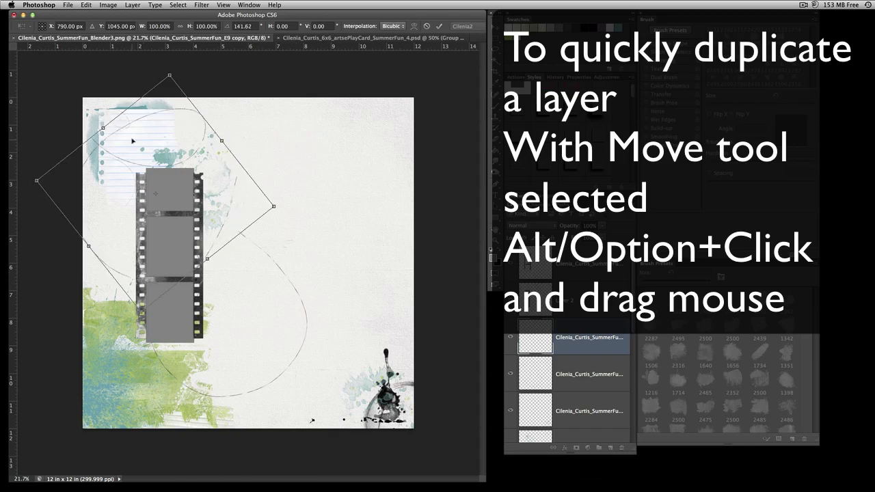
{"action": "left_click_drag", "start_coordinate": [133, 141], "coordinate": [236, 204]}
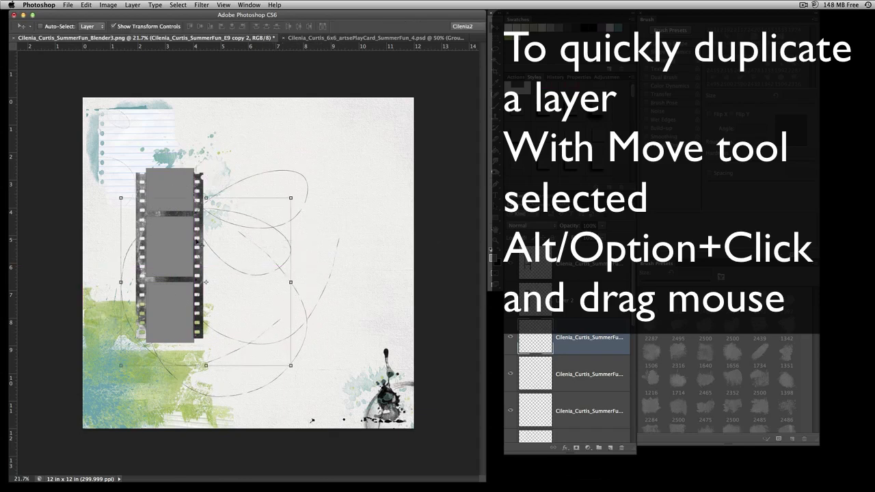
{"action": "mouse_move", "coordinate": [583, 373]}
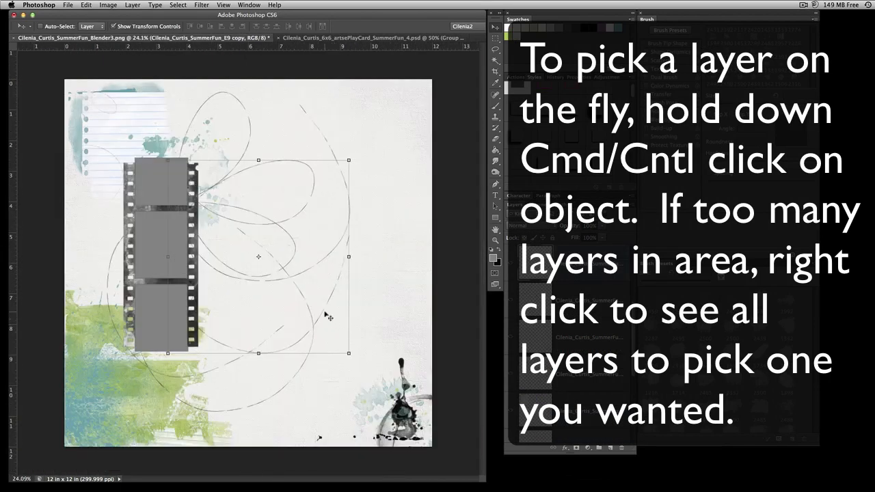
{"action": "right_click", "coordinate": [328, 318]}
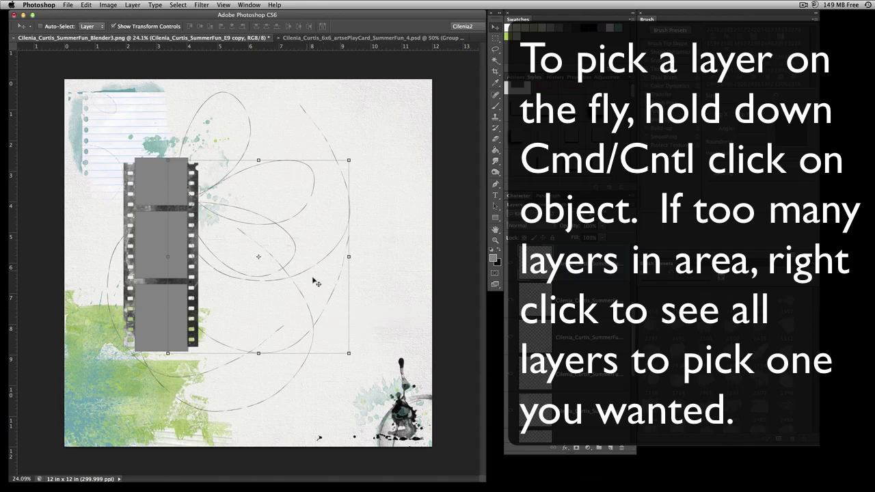
{"action": "mouse_move", "coordinate": [100, 390]}
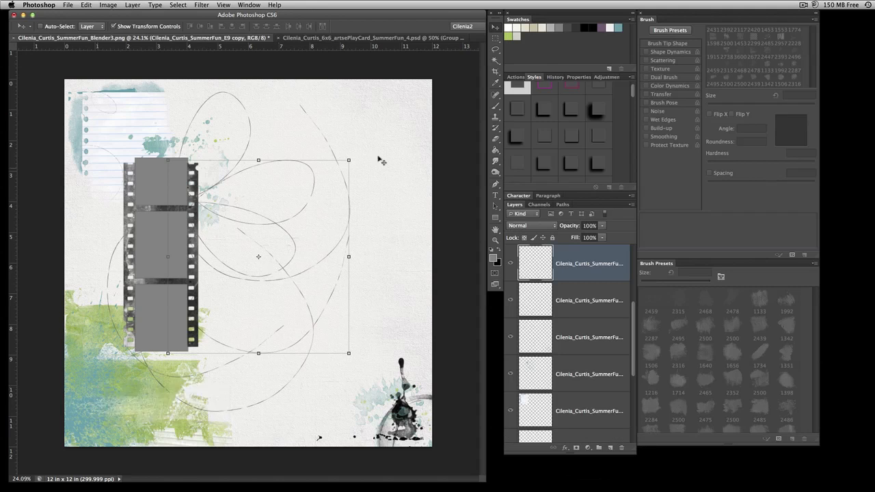
Mask both stitch doodle layers using a hard round 664 px brush in Normal mode
{"action": "left_click", "coordinate": [510, 337]}
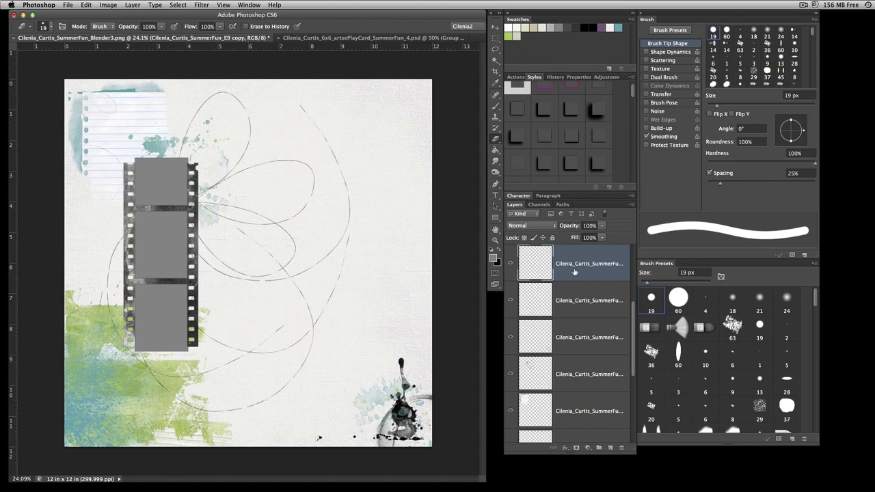
{"action": "left_click", "coordinate": [565, 448]}
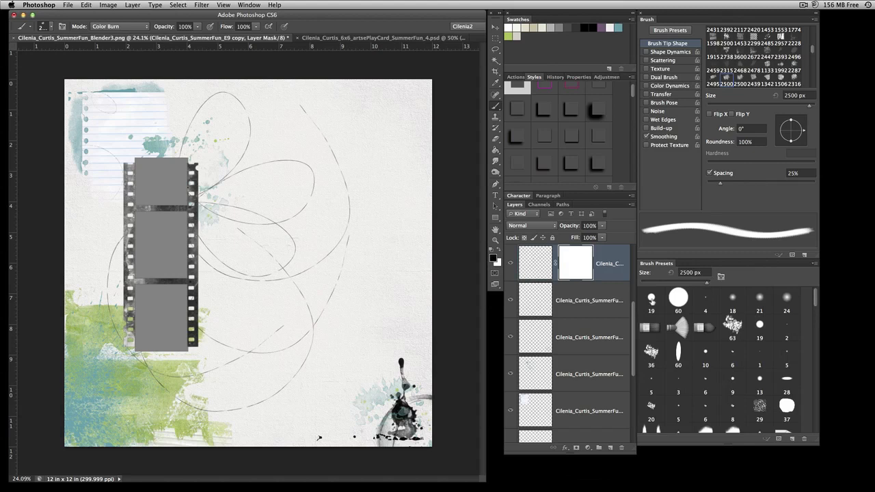
{"action": "left_click", "coordinate": [651, 297]}
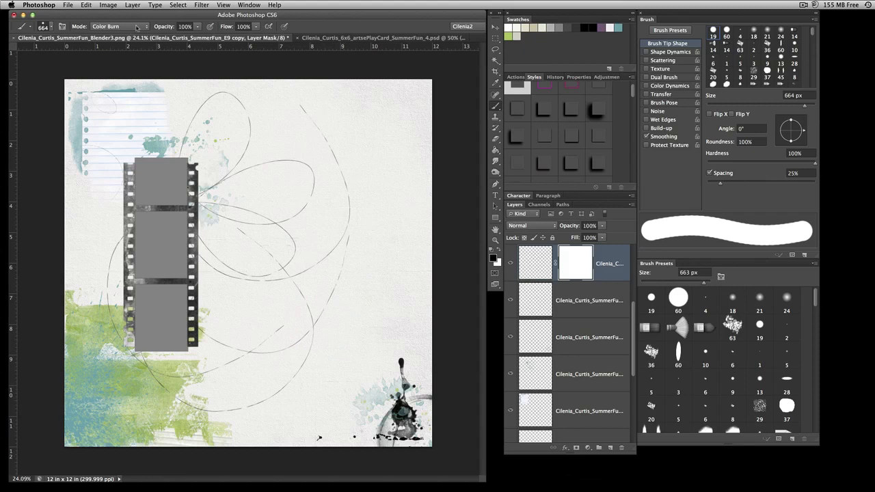
{"action": "left_click", "coordinate": [116, 26]}
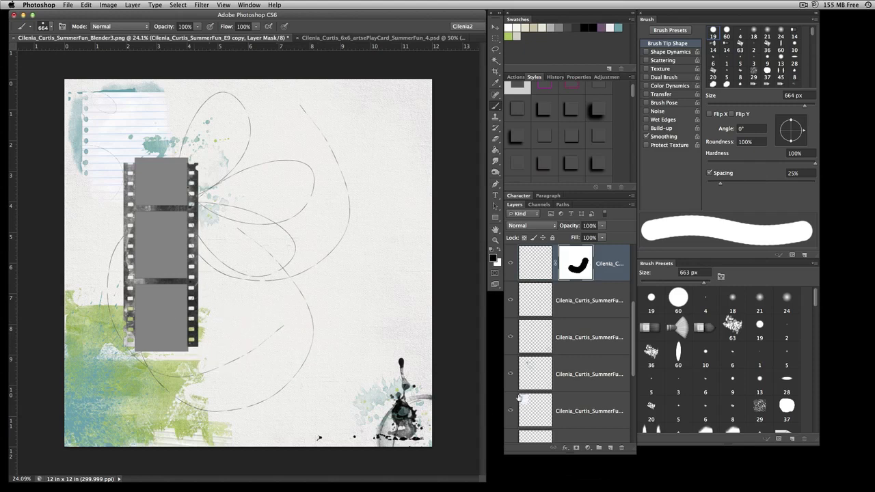
{"action": "mouse_move", "coordinate": [379, 232]}
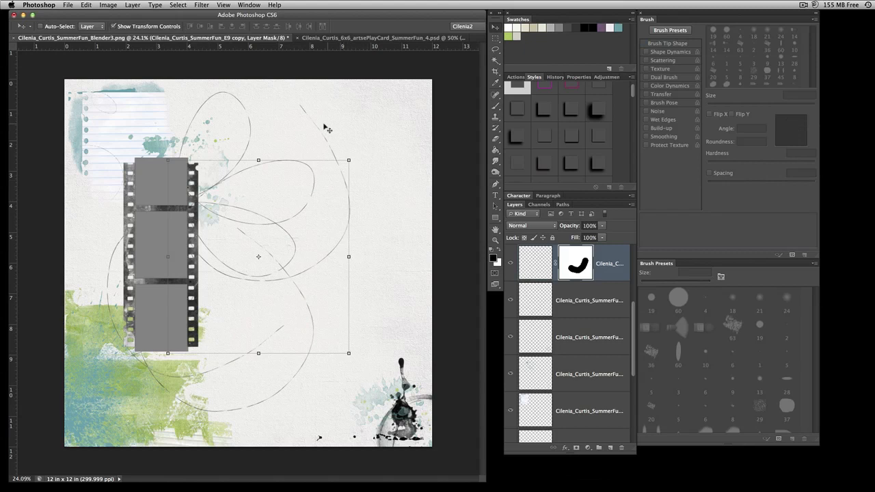
{"action": "mouse_move", "coordinate": [311, 120]}
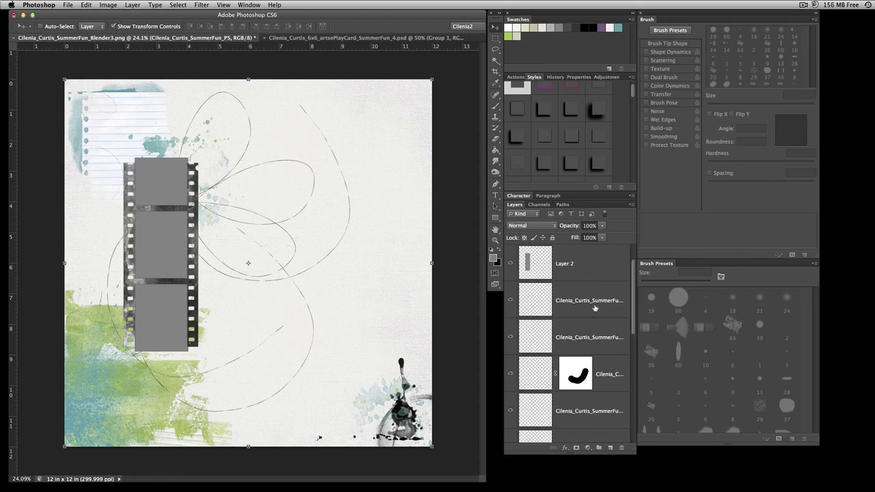
{"action": "left_click", "coordinate": [588, 337]}
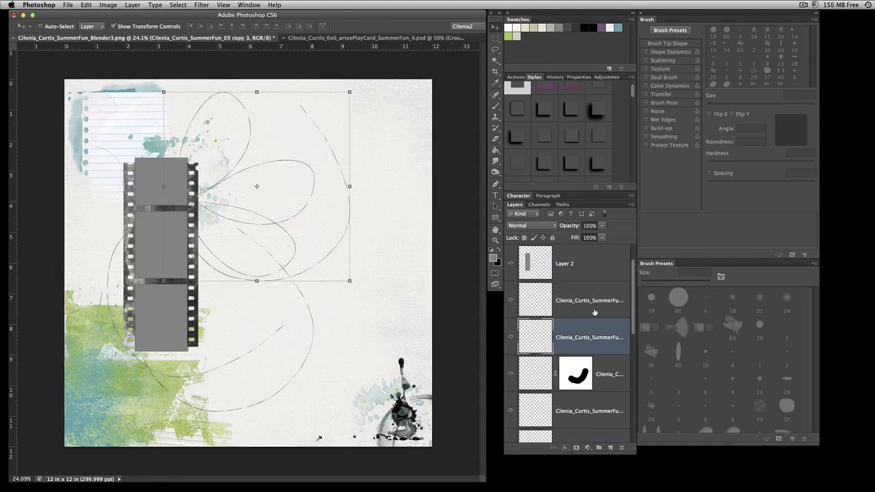
{"action": "left_click", "coordinate": [575, 337]}
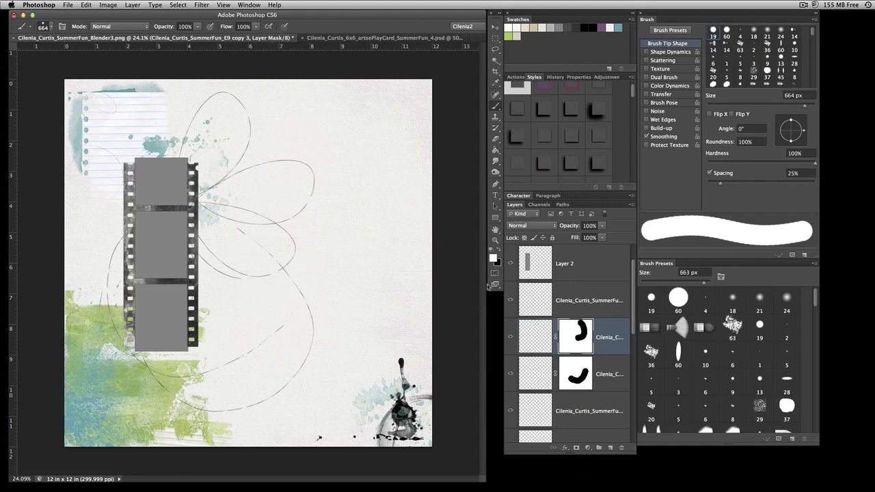
{"action": "mouse_move", "coordinate": [372, 338]}
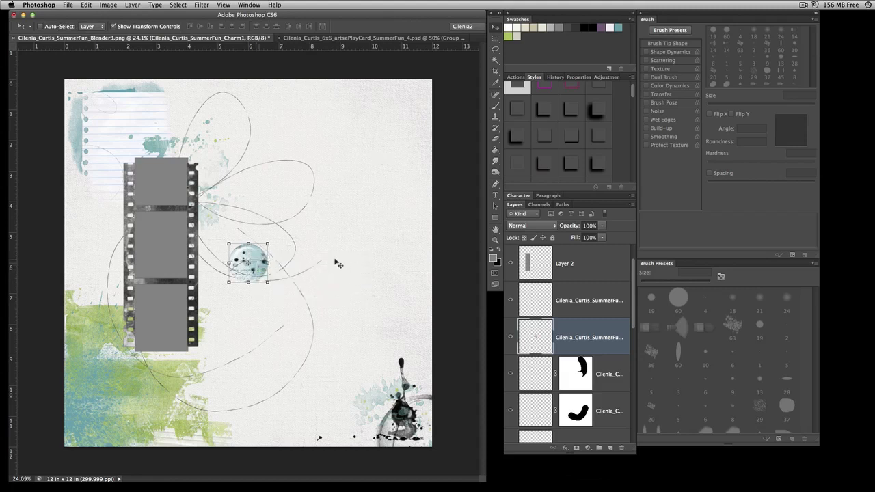
Move the blue and green brads to the top-right corner and copy the pair below
{"action": "left_click_drag", "start_coordinate": [248, 262], "coordinate": [407, 116]}
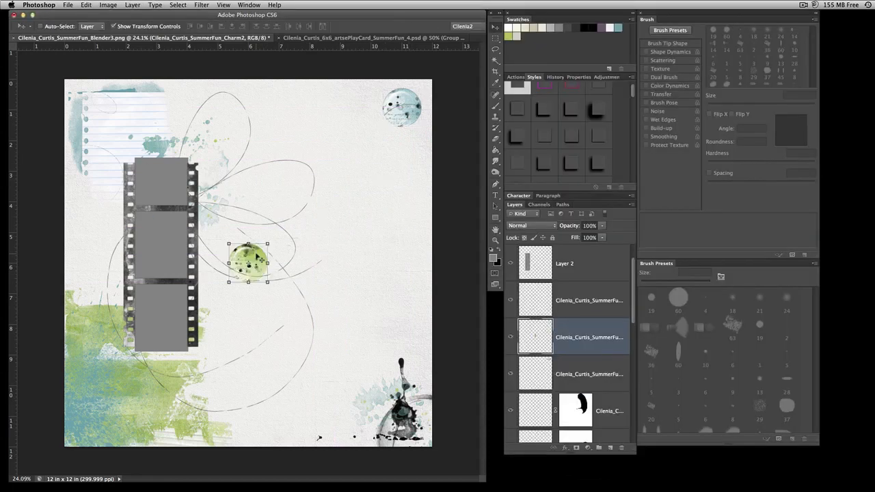
{"action": "left_click_drag", "start_coordinate": [250, 263], "coordinate": [403, 158]}
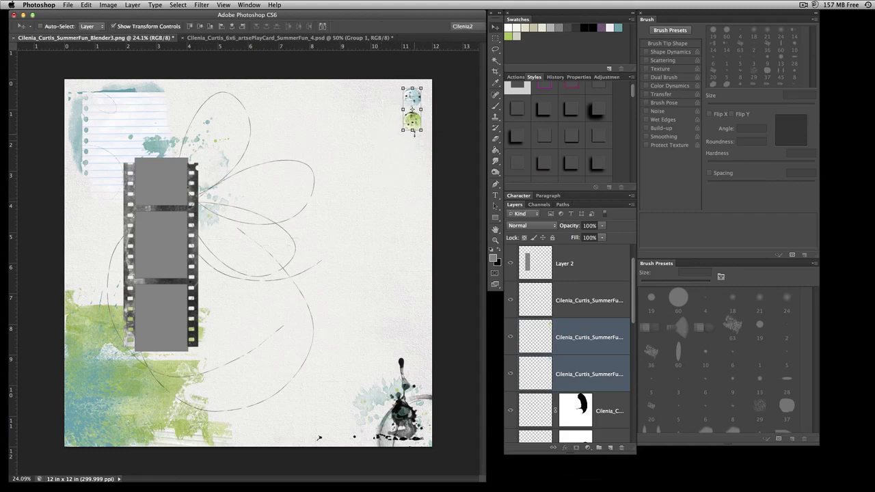
{"action": "left_click_drag", "start_coordinate": [412, 110], "coordinate": [421, 171]}
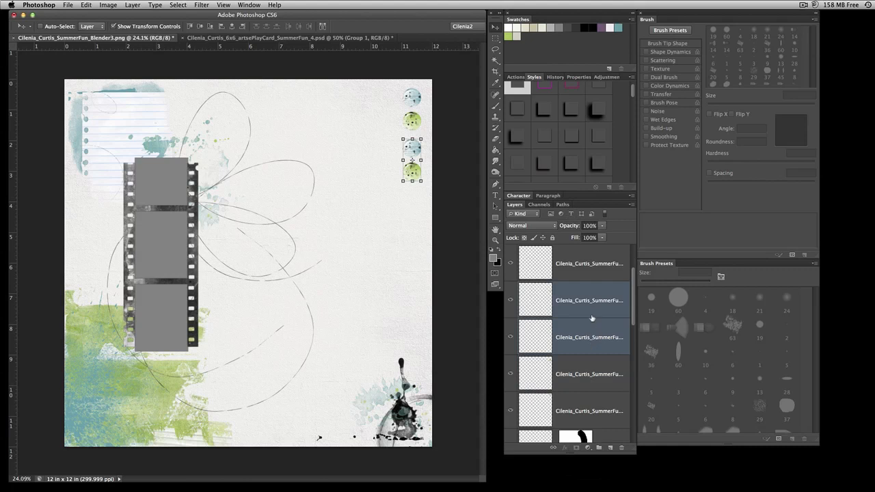
Rotate the four selected brads 90° into a column and move it down the right edge
{"action": "left_click", "coordinate": [592, 400]}
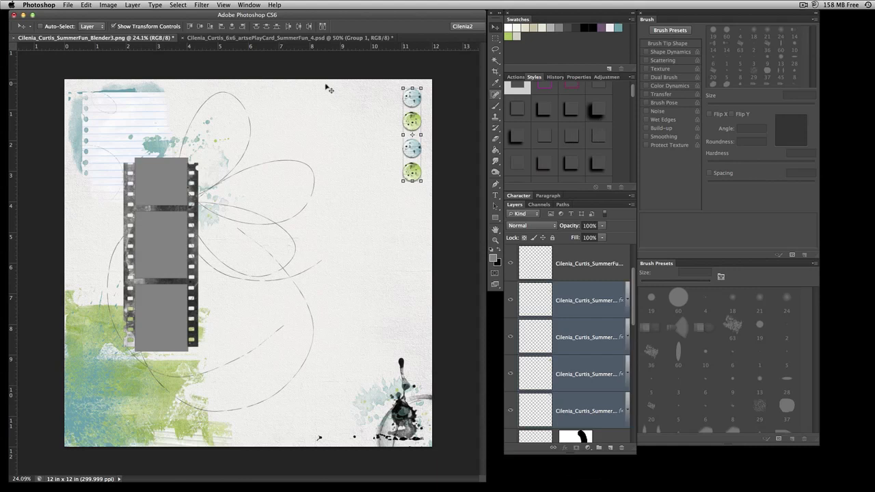
{"action": "mouse_move", "coordinate": [272, 256]}
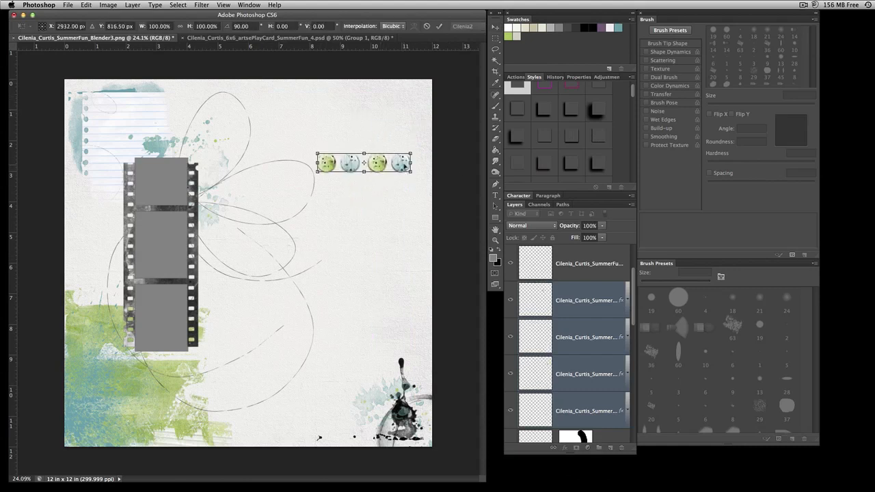
{"action": "left_click_drag", "start_coordinate": [364, 163], "coordinate": [122, 425]}
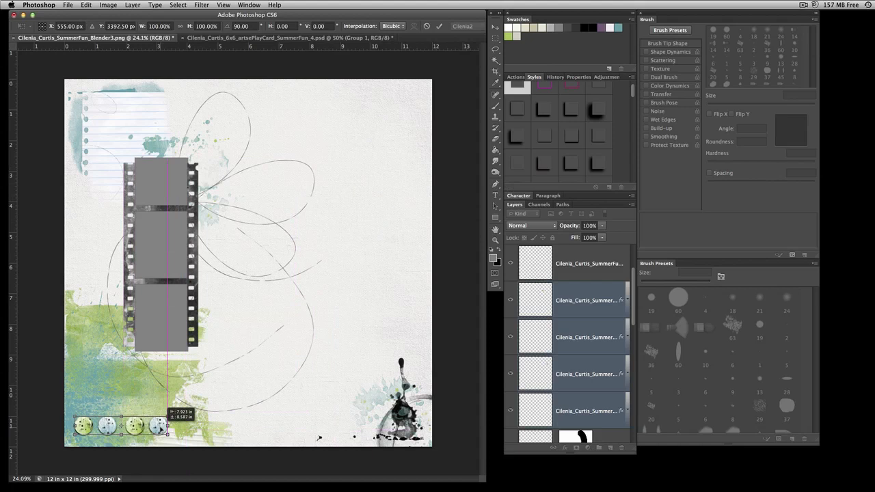
{"action": "left_click_drag", "start_coordinate": [123, 424], "coordinate": [143, 101]}
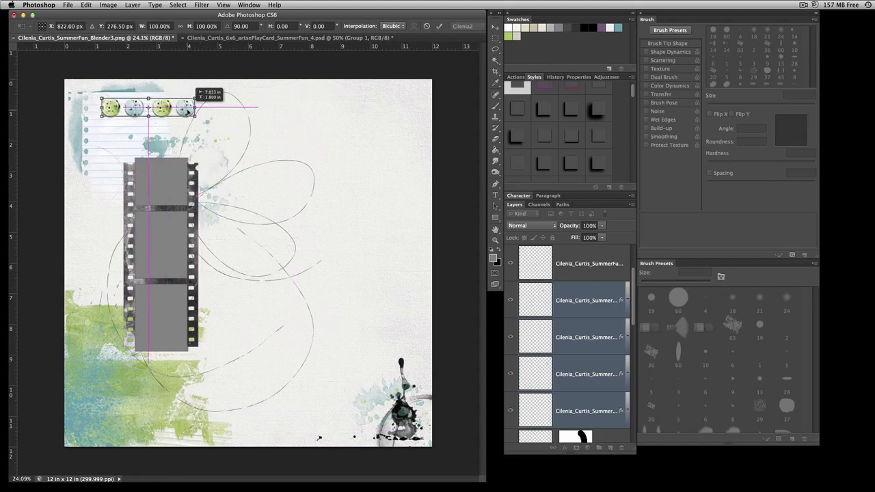
{"action": "left_click_drag", "start_coordinate": [147, 108], "coordinate": [370, 98]}
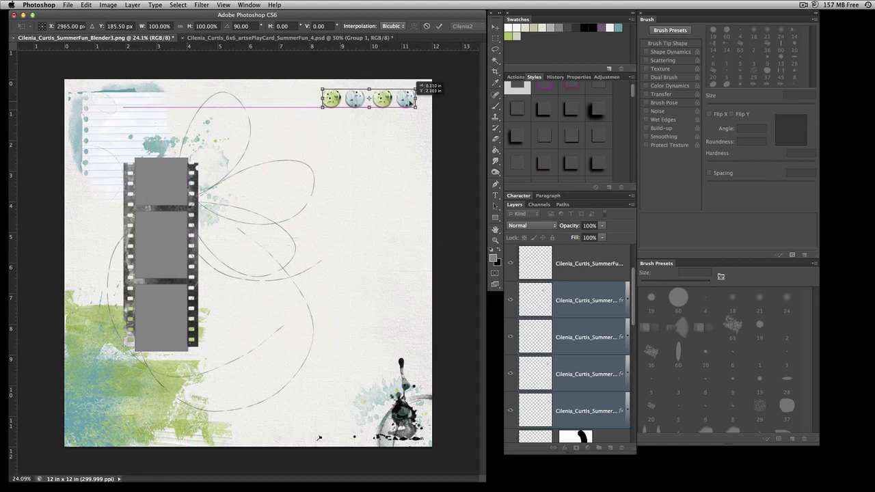
{"action": "left_click_drag", "start_coordinate": [369, 98], "coordinate": [375, 108]}
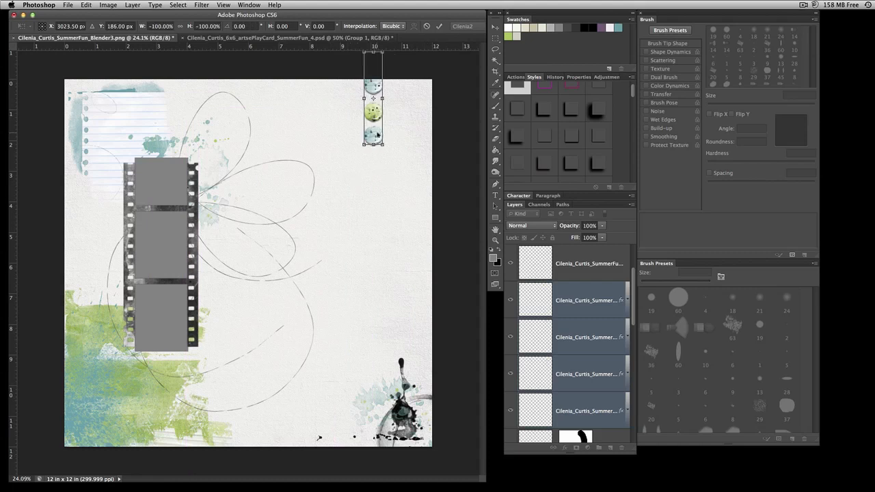
{"action": "left_click_drag", "start_coordinate": [372, 113], "coordinate": [417, 335]}
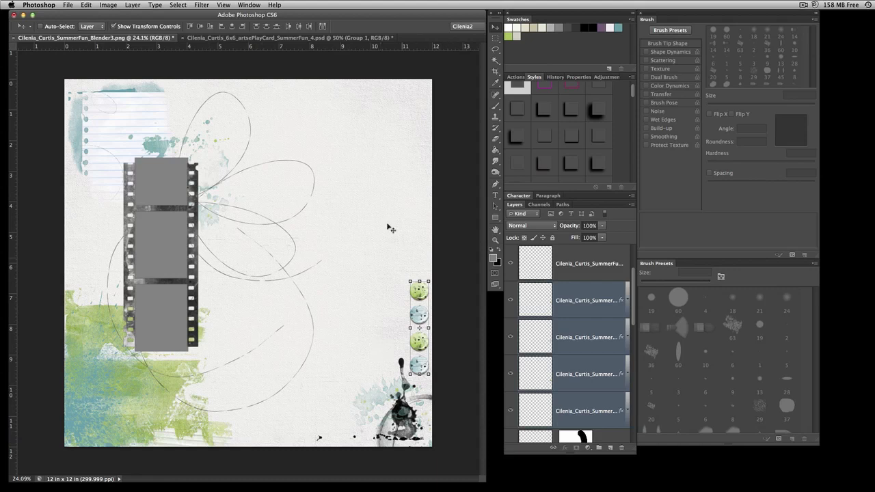
{"action": "mouse_move", "coordinate": [226, 110]}
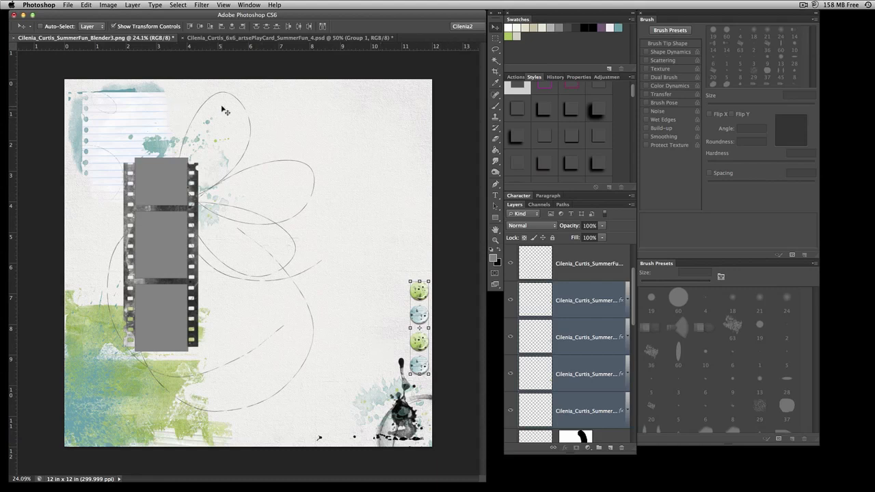
{"action": "mouse_move", "coordinate": [243, 243]}
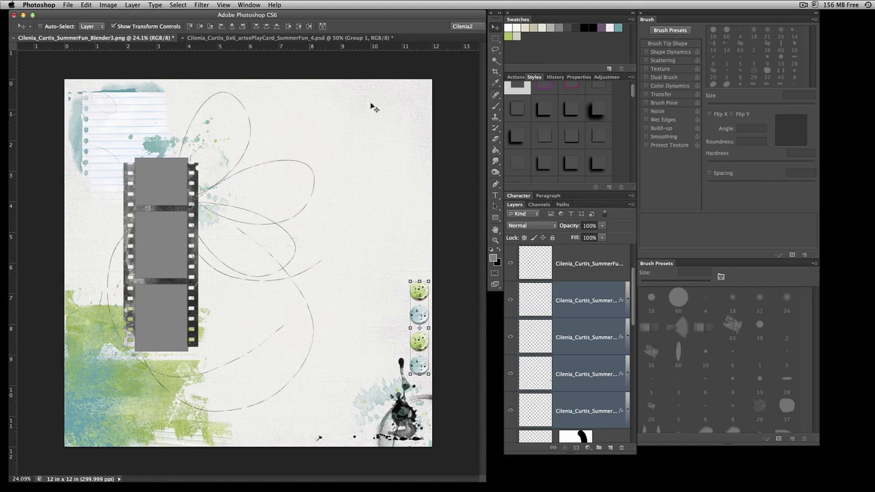
{"action": "mouse_move", "coordinate": [342, 139]}
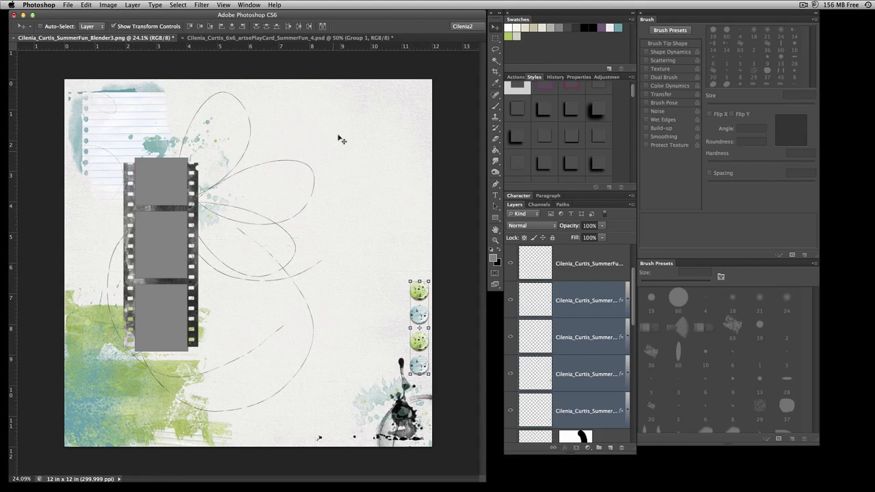
{"action": "mouse_move", "coordinate": [376, 255]}
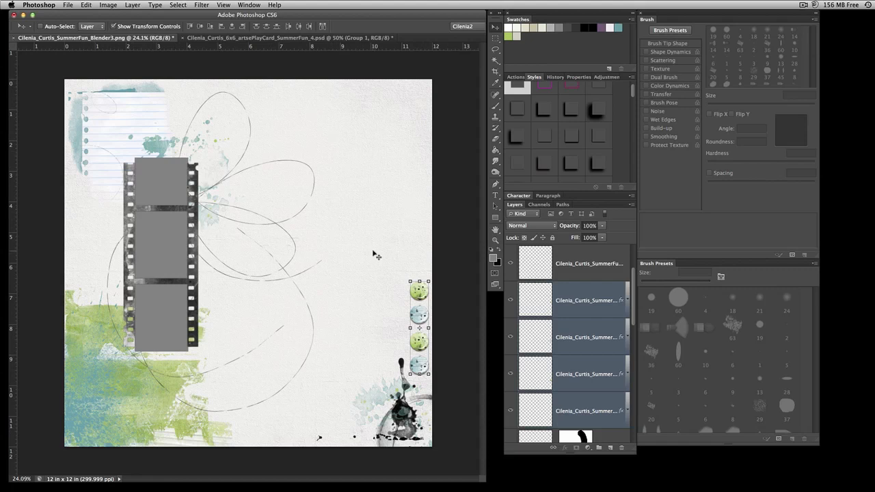
{"action": "mouse_move", "coordinate": [374, 255]}
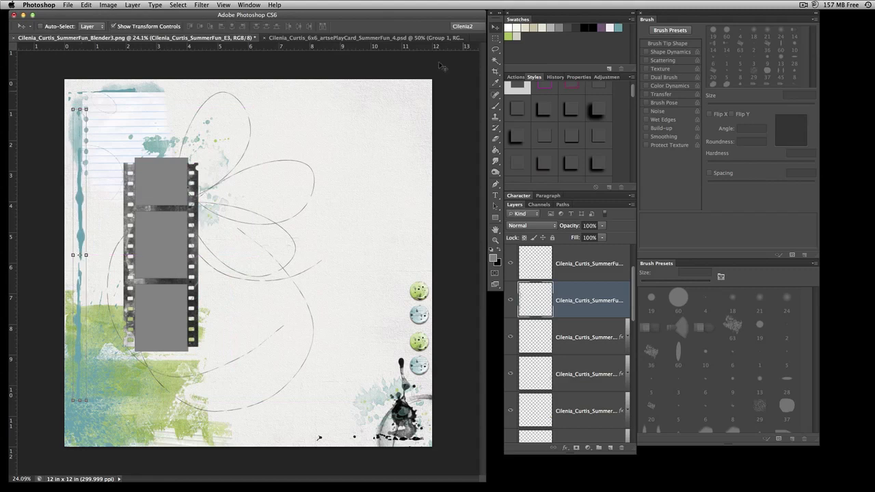
Set the E3 drip strip layer's blend mode to Color Burn
{"action": "left_click", "coordinate": [532, 226]}
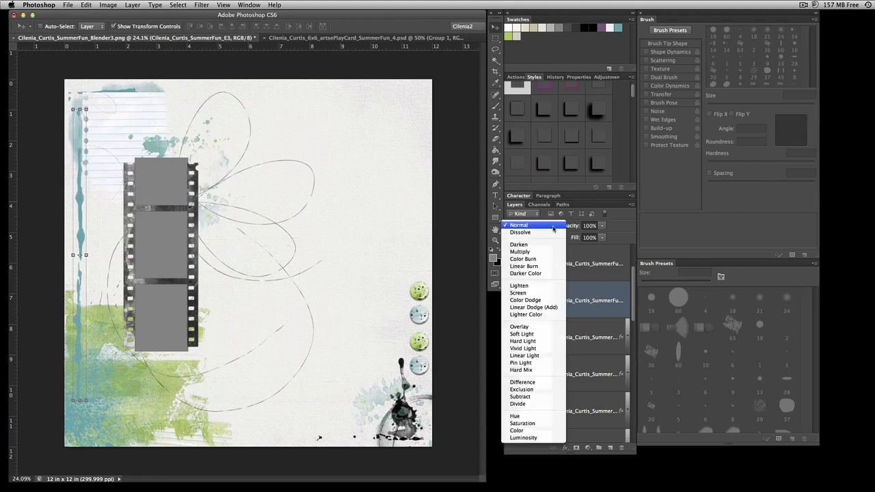
{"action": "mouse_move", "coordinate": [523, 258]}
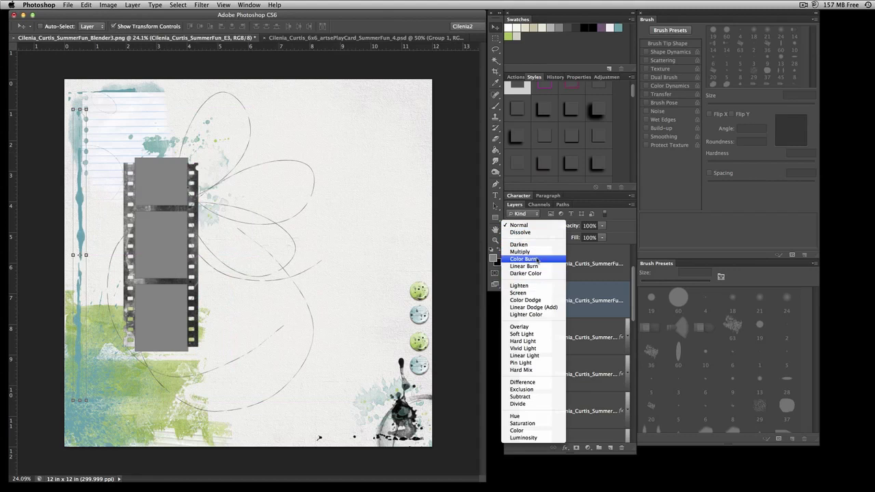
{"action": "left_click", "coordinate": [524, 258]}
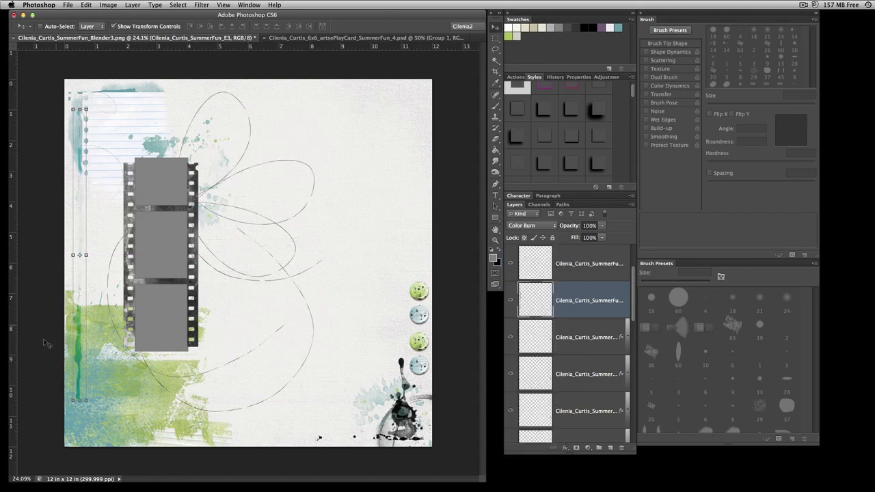
{"action": "mouse_move", "coordinate": [265, 172]}
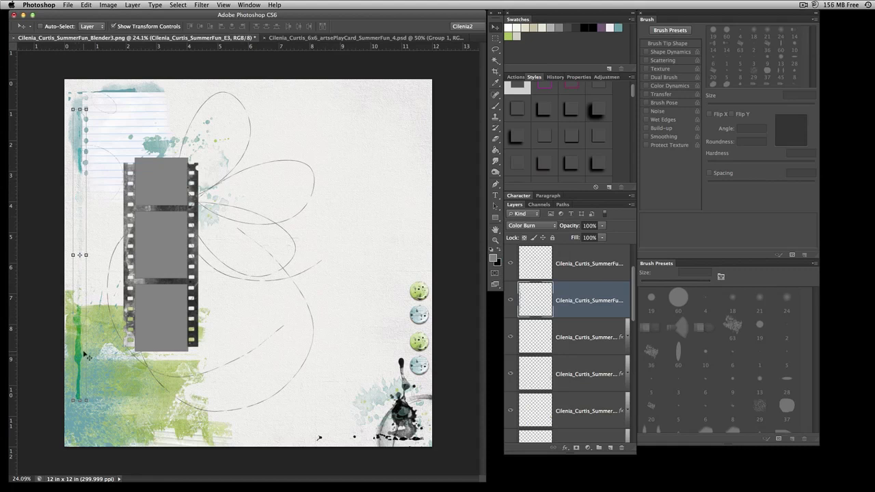
{"action": "mouse_move", "coordinate": [86, 355]}
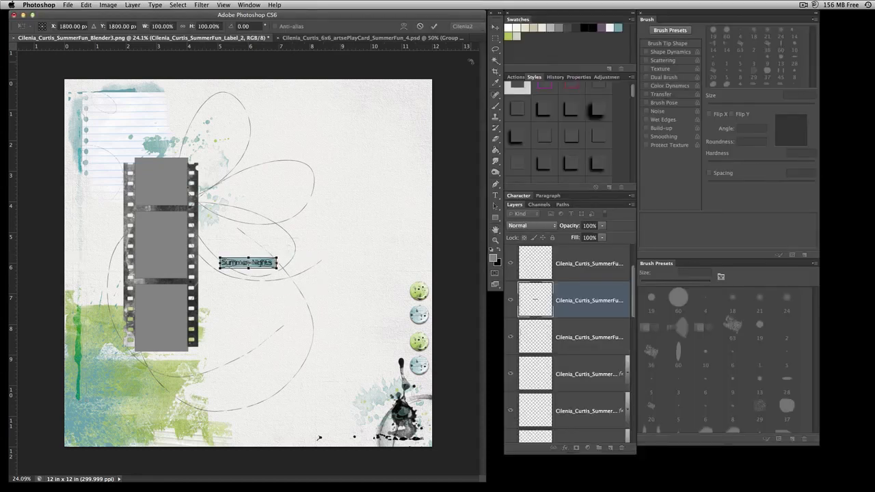
Drag the Summer Nights label onto the film strip's lower edge
{"action": "left_click_drag", "start_coordinate": [247, 263], "coordinate": [247, 300]}
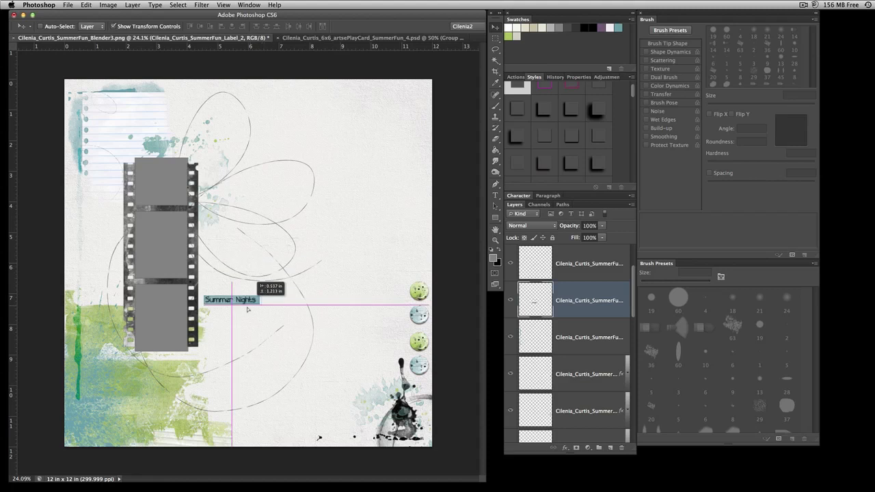
{"action": "left_click_drag", "start_coordinate": [229, 300], "coordinate": [215, 326]}
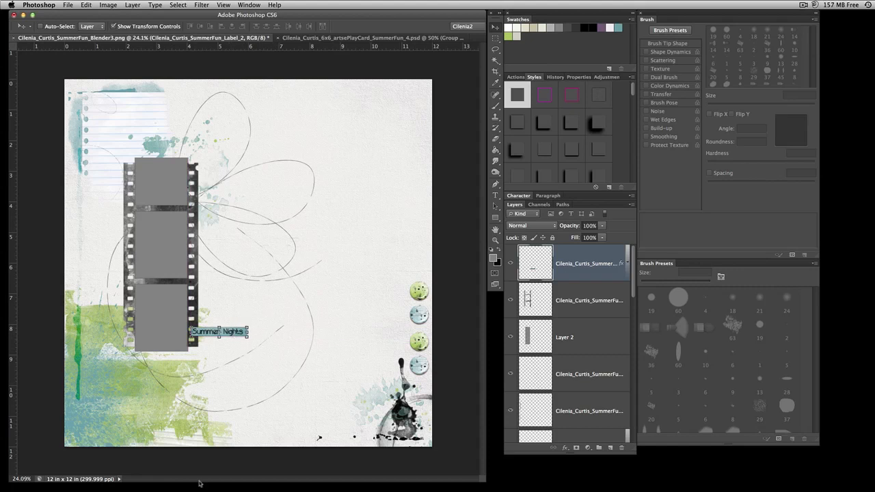
{"action": "mouse_move", "coordinate": [199, 484]}
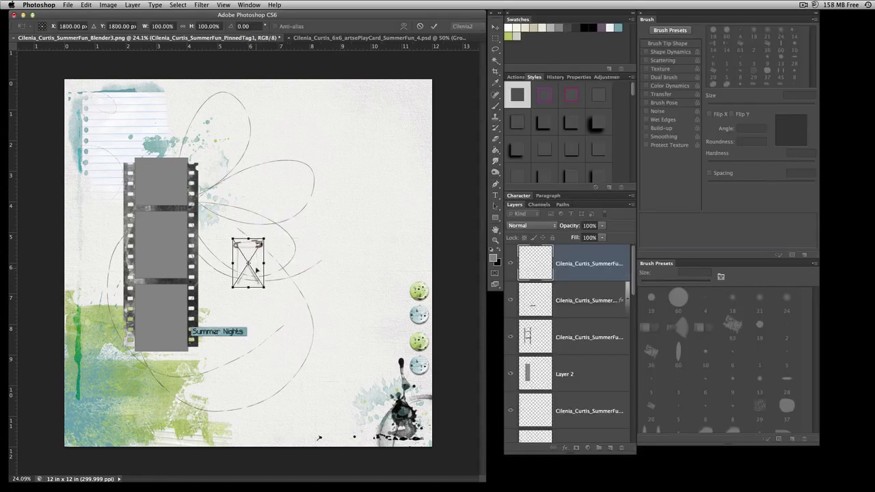
Drag the safety-pinned white tag down to hang from the film strip's bottom
{"action": "left_click_drag", "start_coordinate": [248, 264], "coordinate": [190, 366]}
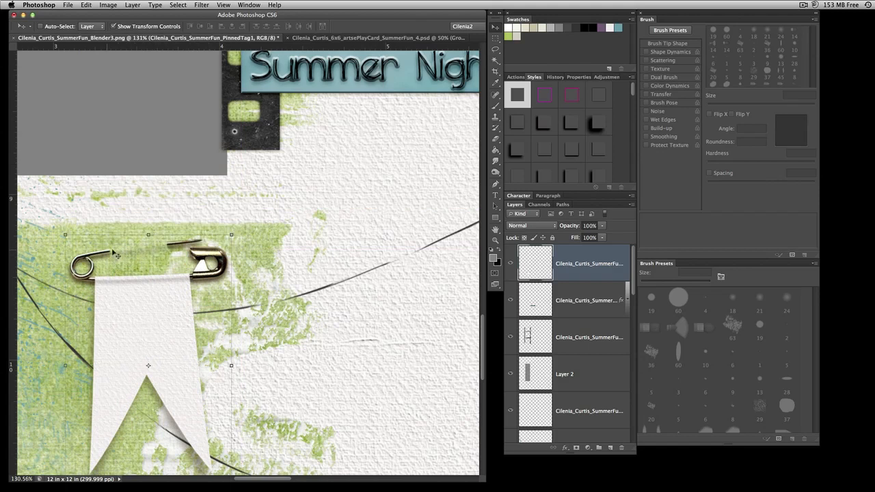
{"action": "mouse_move", "coordinate": [166, 312]}
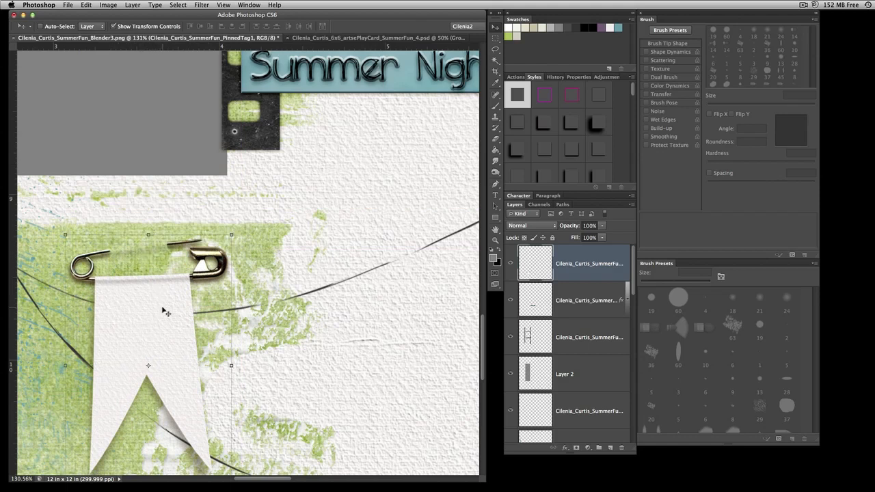
{"action": "mouse_move", "coordinate": [107, 286]}
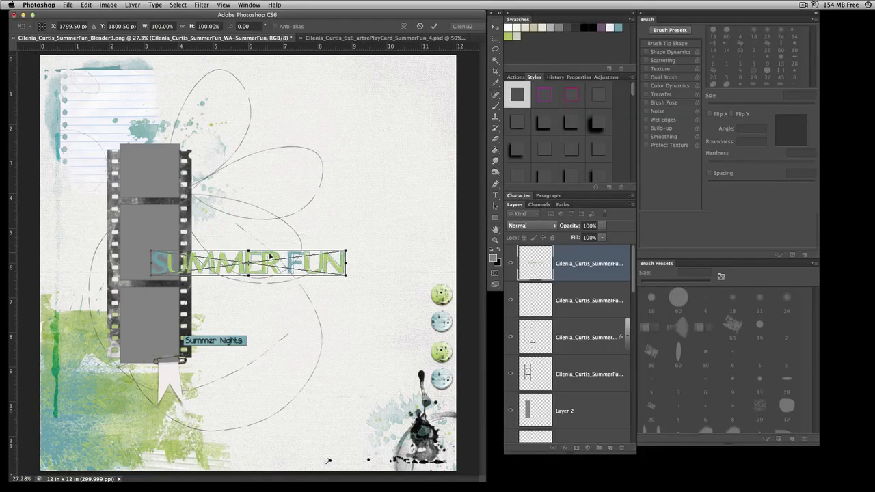
Move the SUMMER FUN word art to the lower left corner and fill it white
{"action": "left_click_drag", "start_coordinate": [248, 263], "coordinate": [278, 405]}
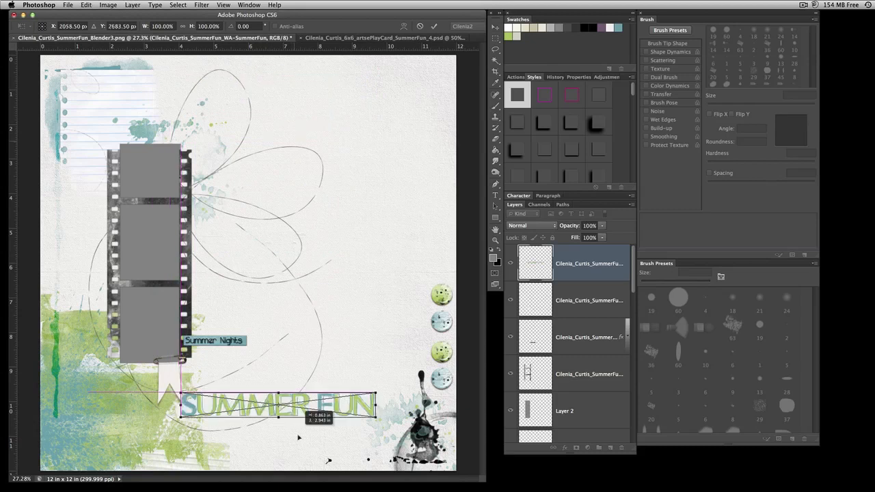
{"action": "left_click_drag", "start_coordinate": [279, 404], "coordinate": [166, 438]}
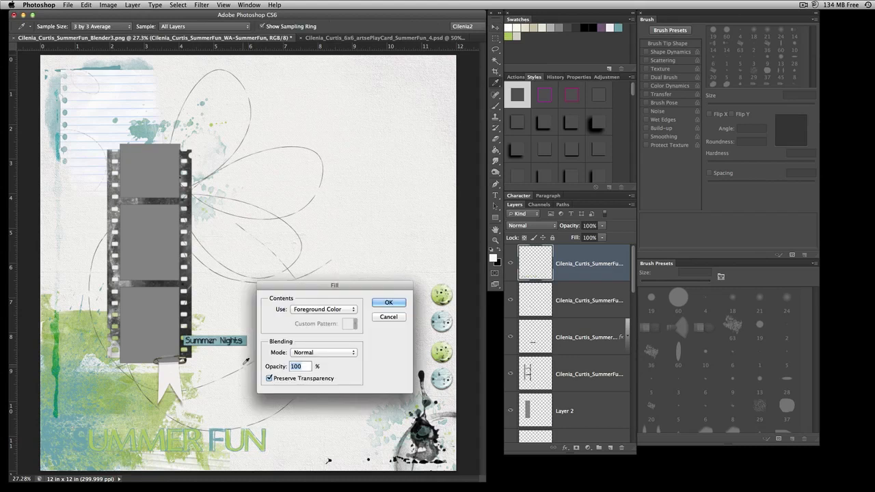
{"action": "left_click", "coordinate": [389, 302]}
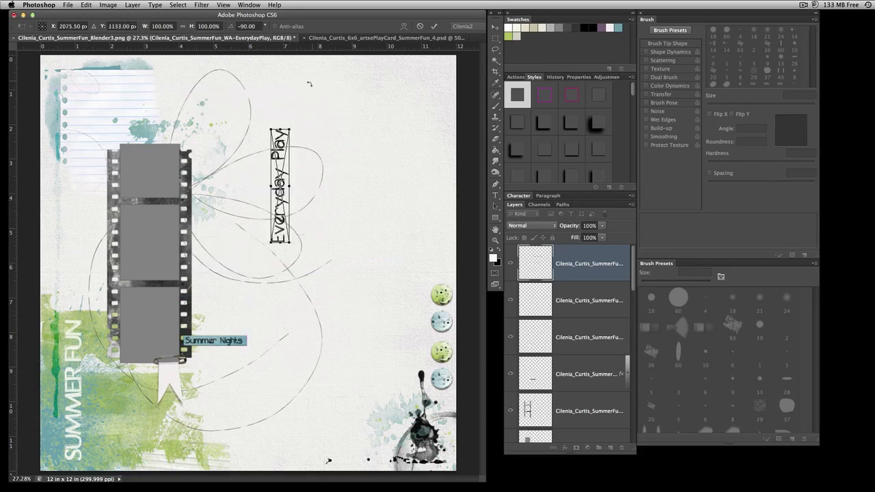
Slide the sideways Everyday Play word art left, next to the film strip's top edge
{"action": "left_click_drag", "start_coordinate": [281, 184], "coordinate": [212, 185]}
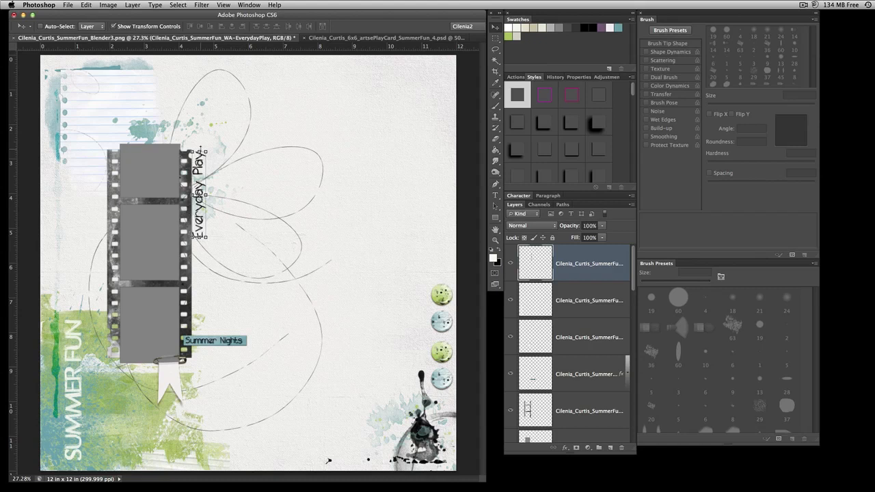
{"action": "mouse_move", "coordinate": [450, 188]}
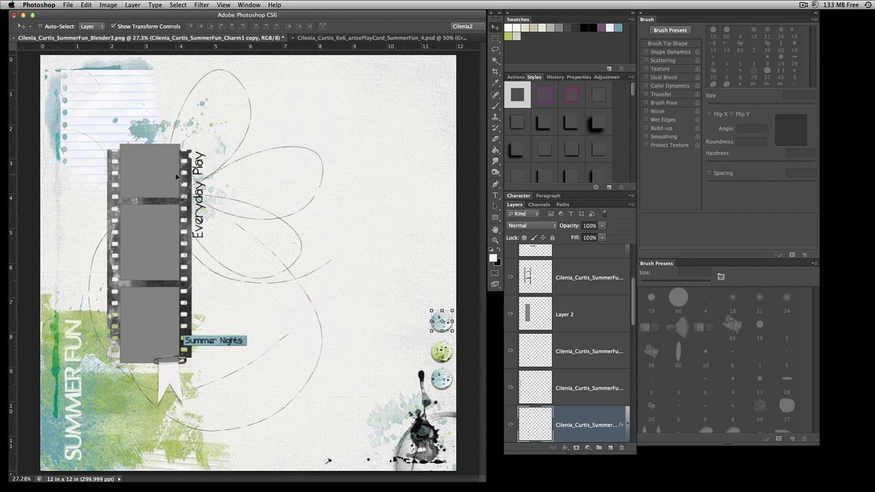
{"action": "mouse_move", "coordinate": [429, 292]}
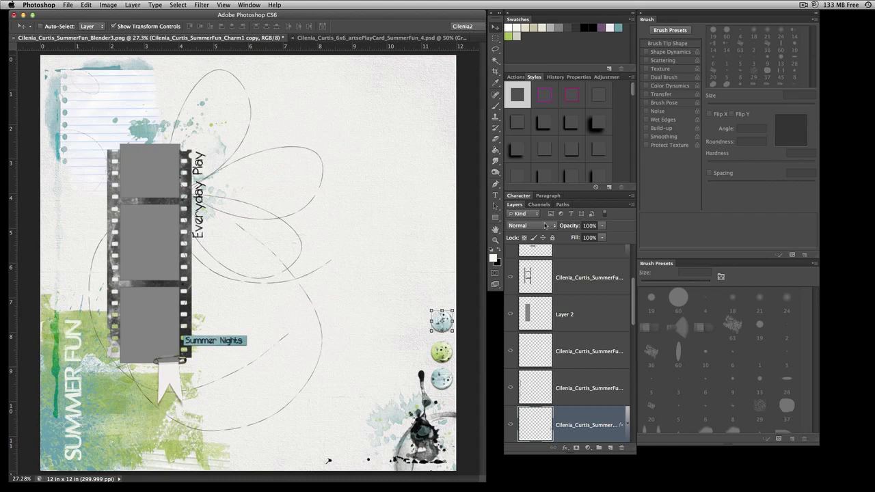
{"action": "mouse_move", "coordinate": [593, 403]}
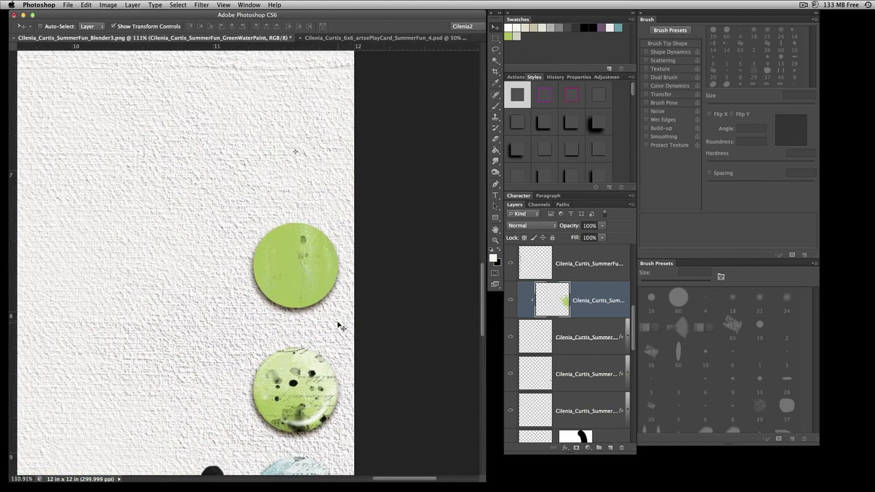
{"action": "mouse_move", "coordinate": [614, 285]}
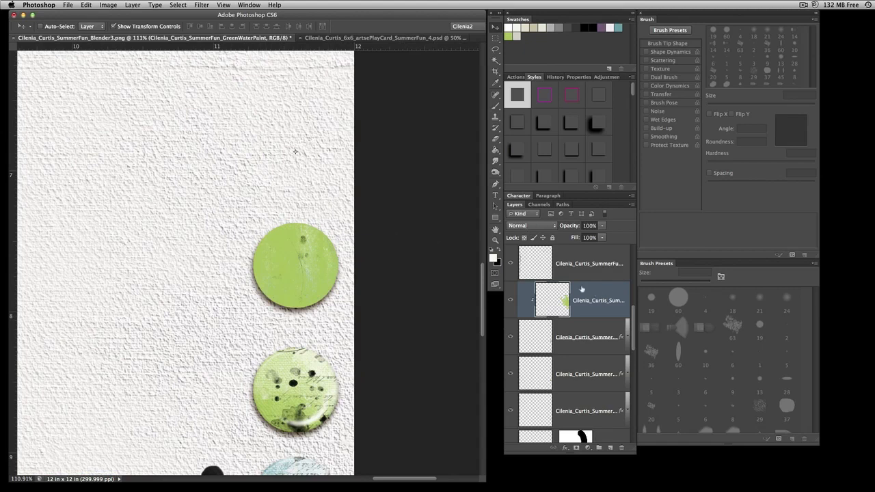
Give the brad layer a Bevel & Emboss style: Inner Bevel, Smooth, size 38
{"action": "double_click", "coordinate": [552, 299]}
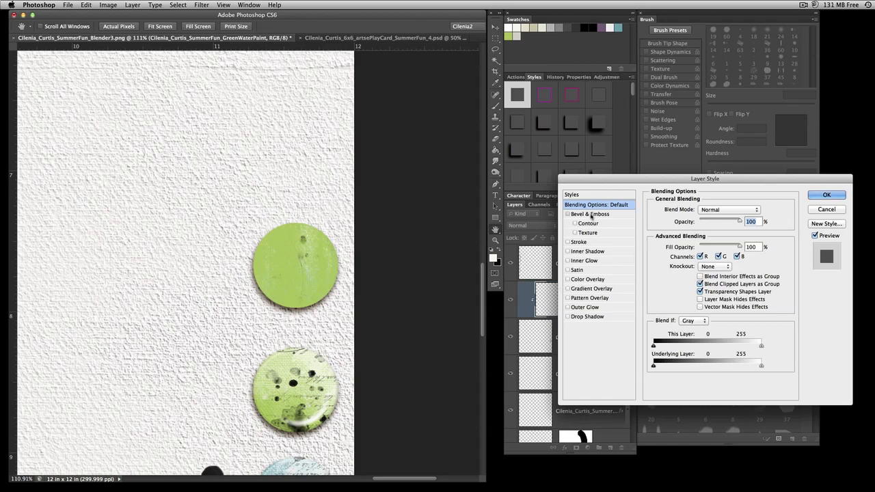
{"action": "left_click", "coordinate": [588, 223]}
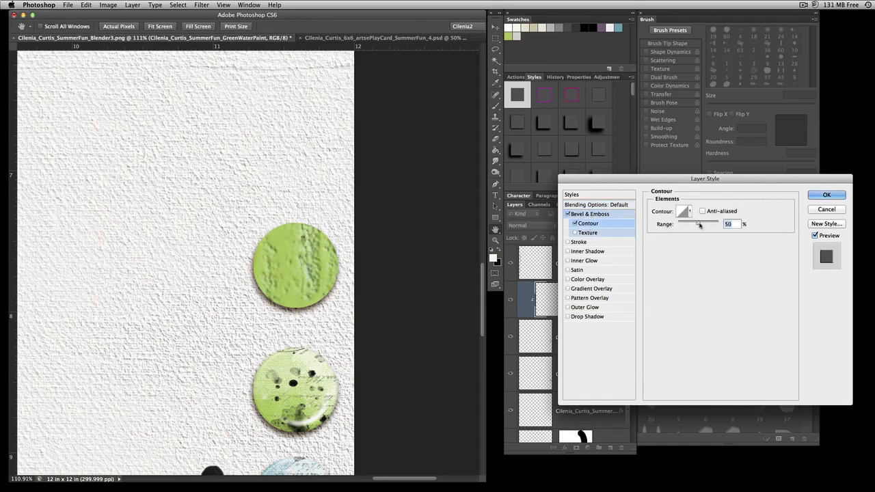
{"action": "left_click_drag", "start_coordinate": [701, 224], "coordinate": [704, 224]}
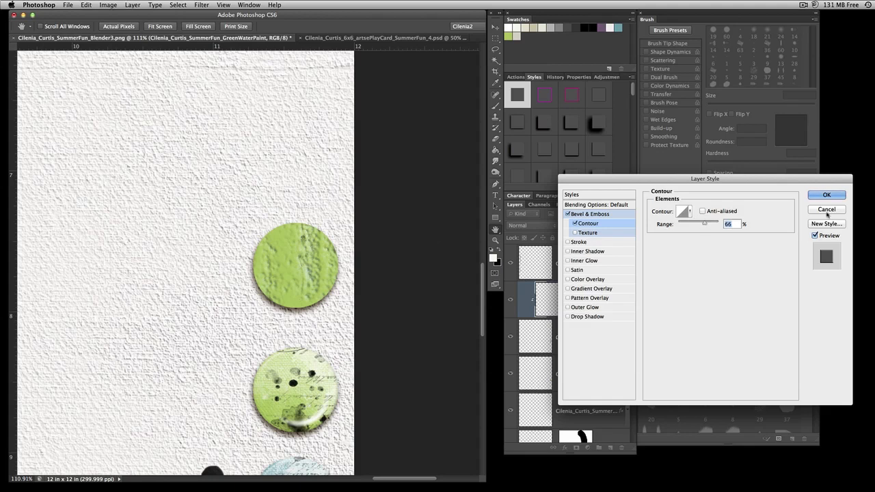
{"action": "left_click", "coordinate": [827, 195]}
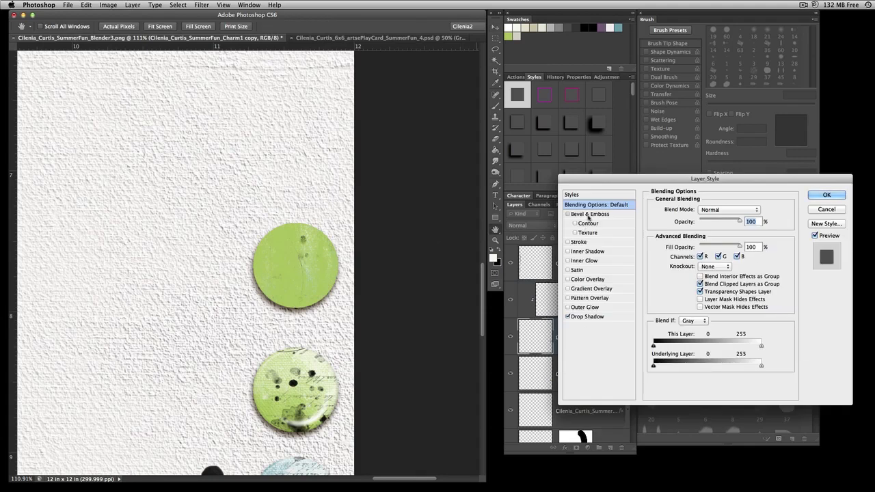
{"action": "left_click", "coordinate": [590, 214]}
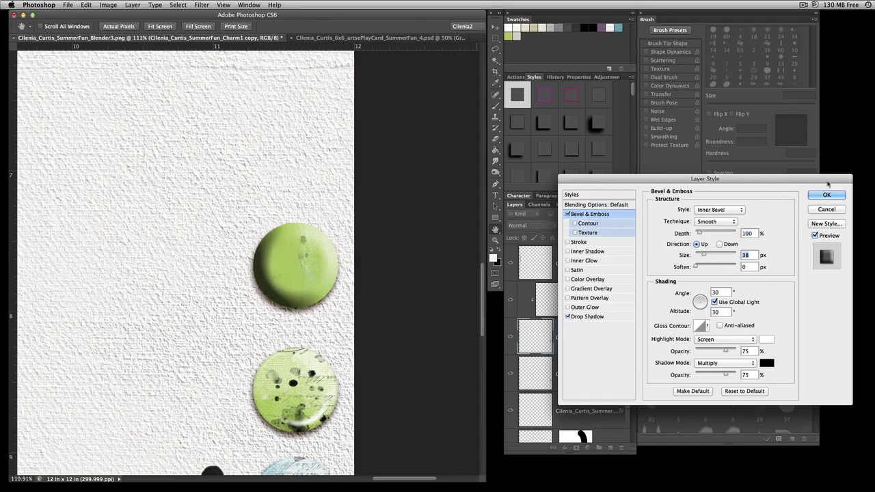
{"action": "left_click", "coordinate": [827, 194]}
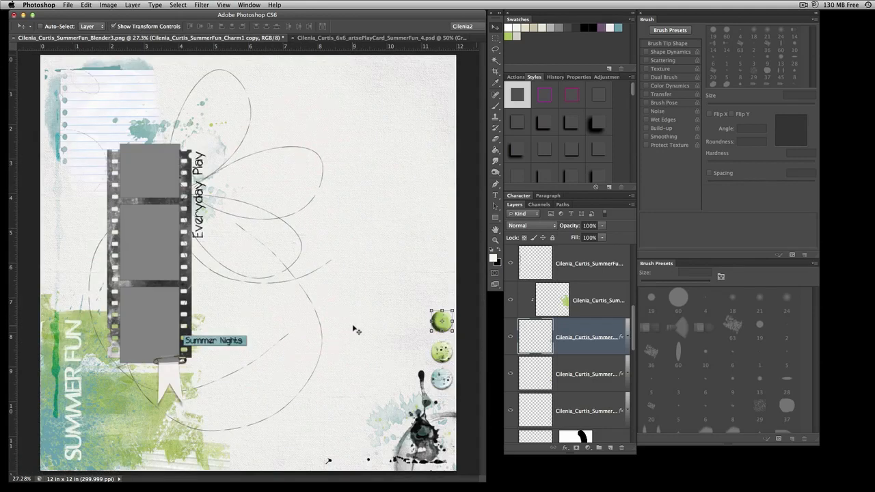
Clear the layer style from the brad layer to remove its bevel
{"action": "left_click", "coordinate": [510, 302]}
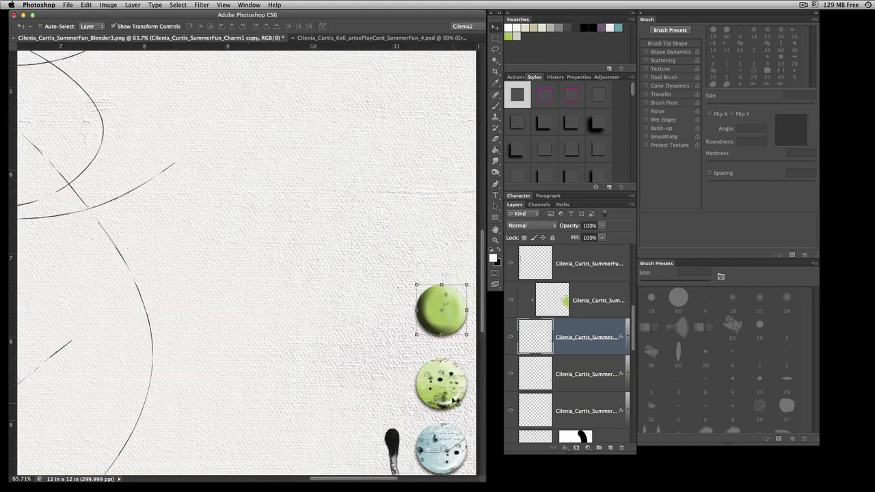
{"action": "left_click", "coordinate": [588, 300]}
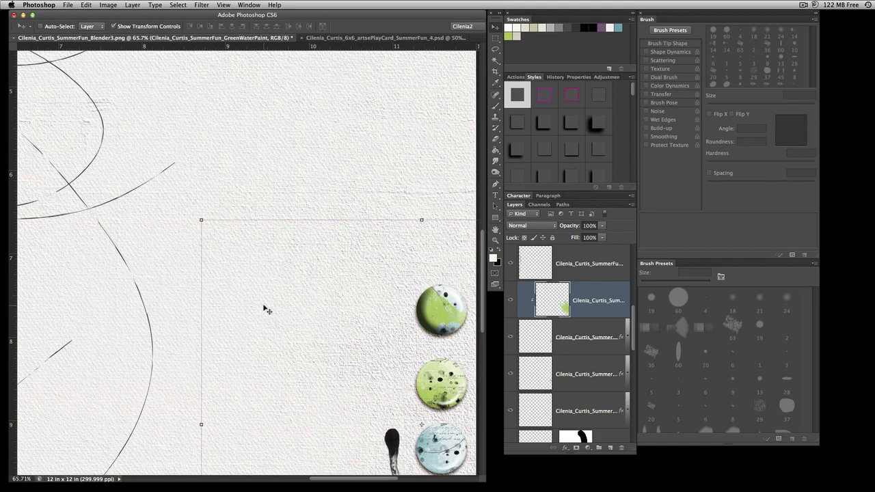
{"action": "left_click", "coordinate": [586, 337]}
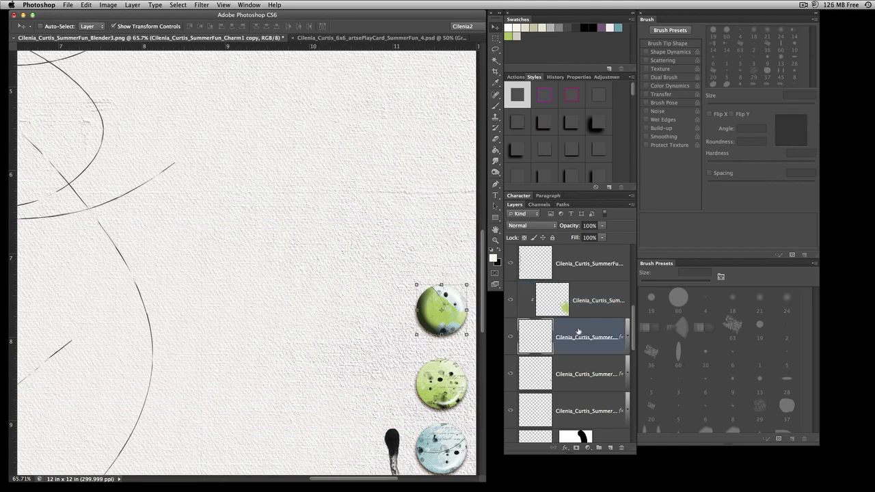
{"action": "right_click", "coordinate": [584, 336]}
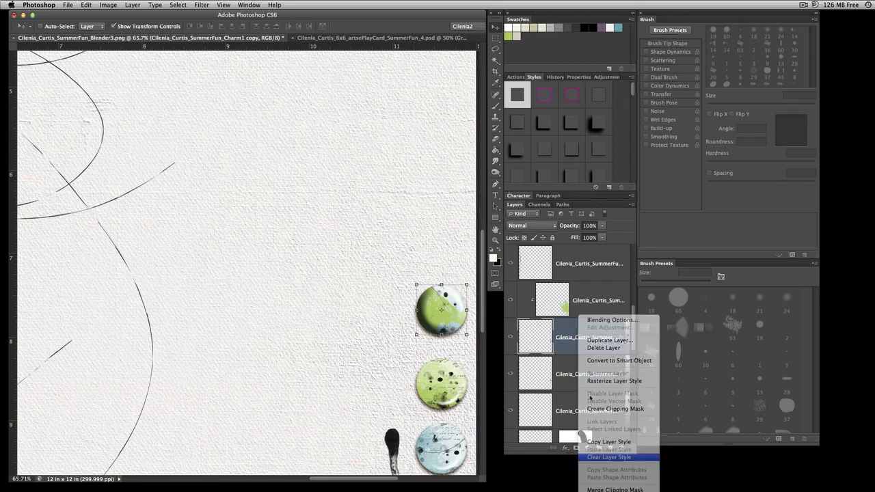
{"action": "left_click", "coordinate": [608, 456]}
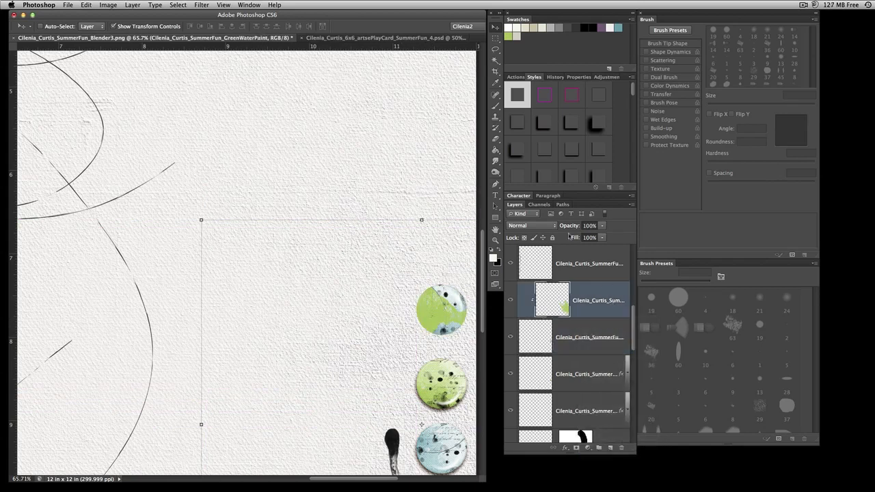
Set the GreenWaterPaint layer's blend mode to Color Burn, after trying Linear Burn
{"action": "left_click", "coordinate": [530, 226]}
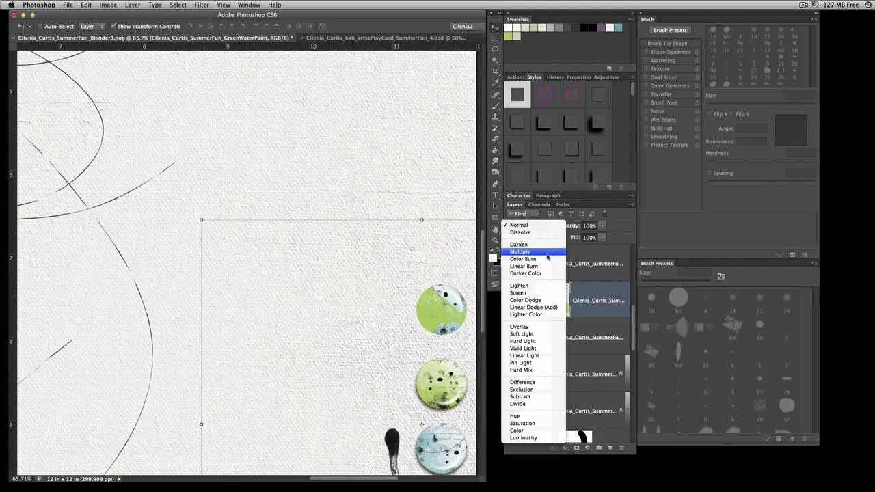
{"action": "left_click", "coordinate": [524, 266]}
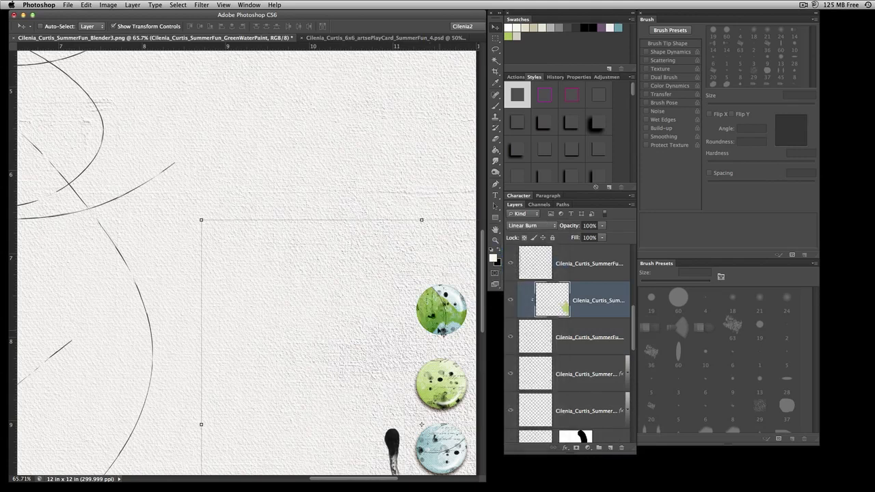
{"action": "left_click", "coordinate": [530, 213]}
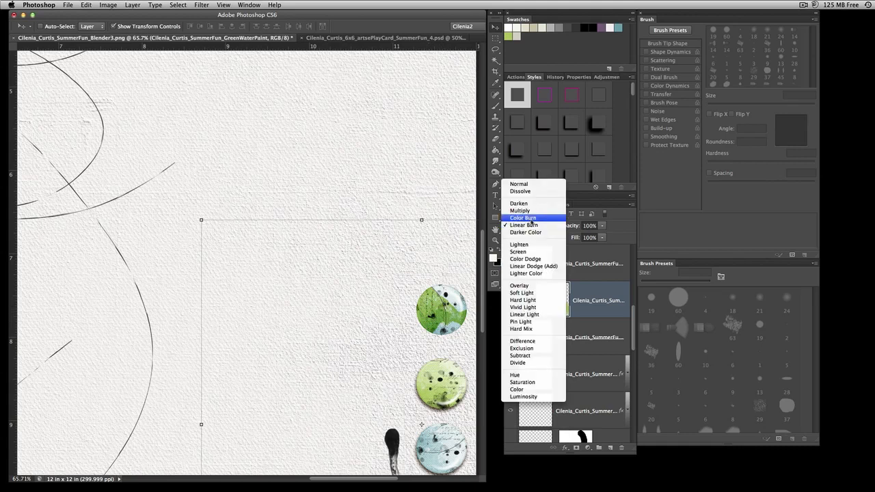
{"action": "left_click", "coordinate": [523, 218]}
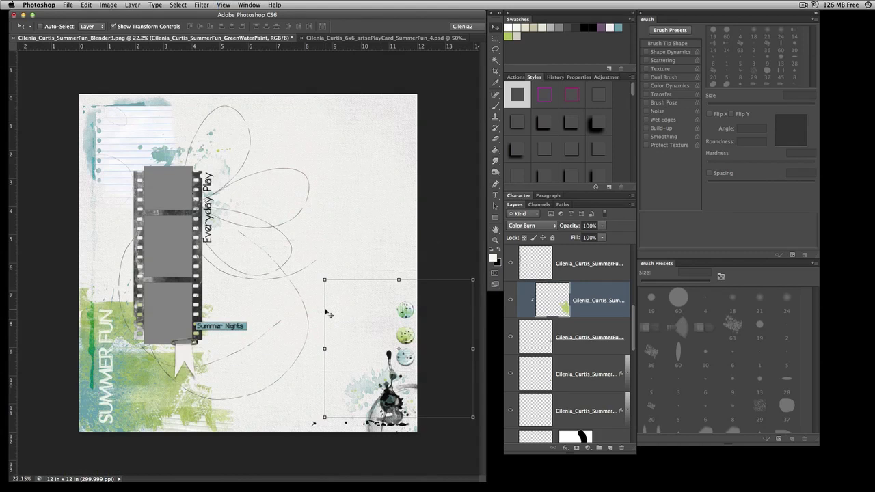
{"action": "mouse_move", "coordinate": [867, 167]}
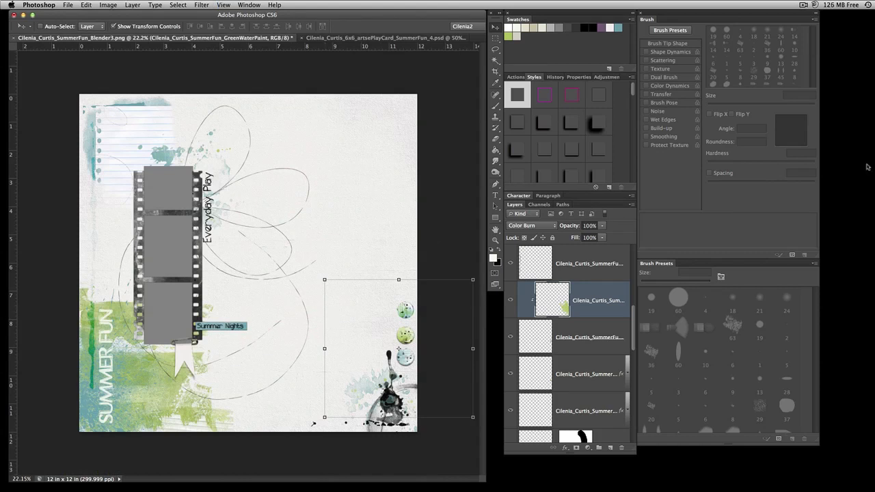